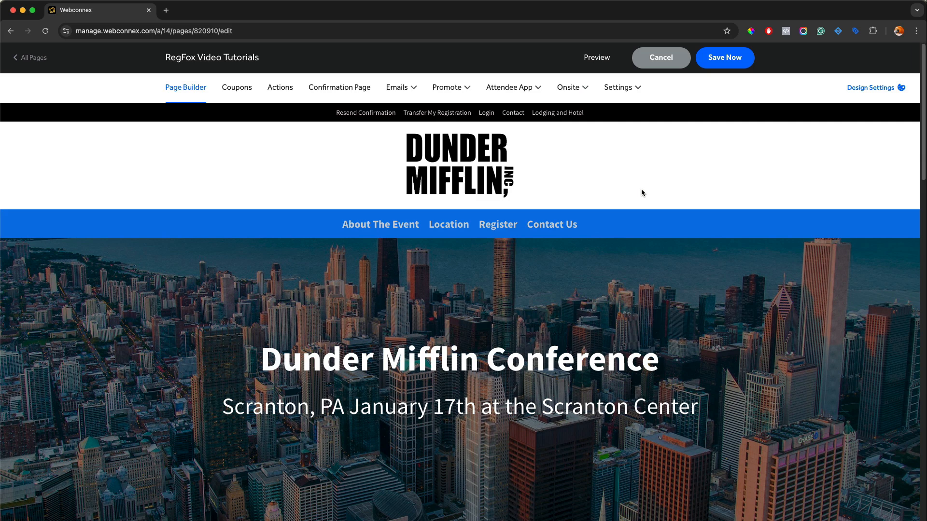
Scroll the page builder down to the Register Today form and its Registration Options field.
{"action": "scroll", "scroll_direction": "down", "scroll_amount": 3}
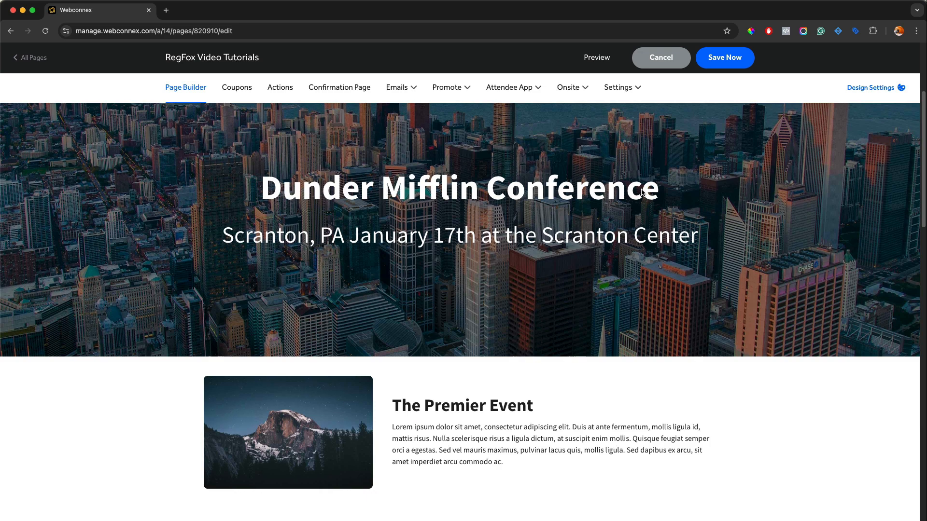
{"action": "scroll", "scroll_direction": "down", "scroll_amount": 3}
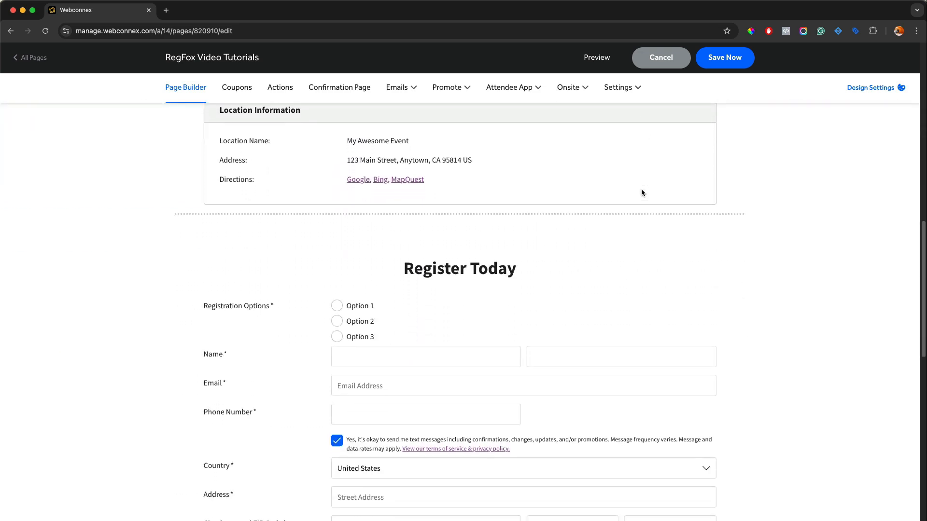
{"action": "scroll", "scroll_direction": "down", "scroll_amount": 3}
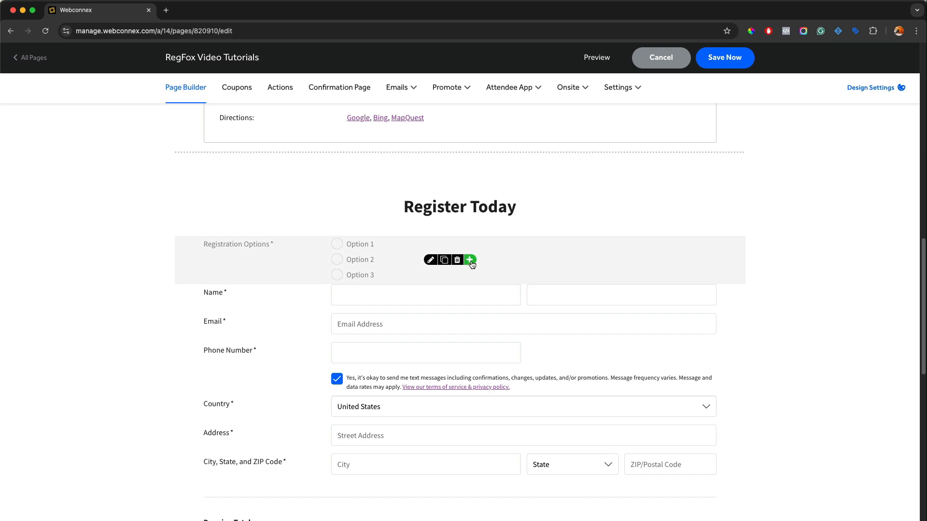
{"action": "left_click", "coordinate": [470, 260]}
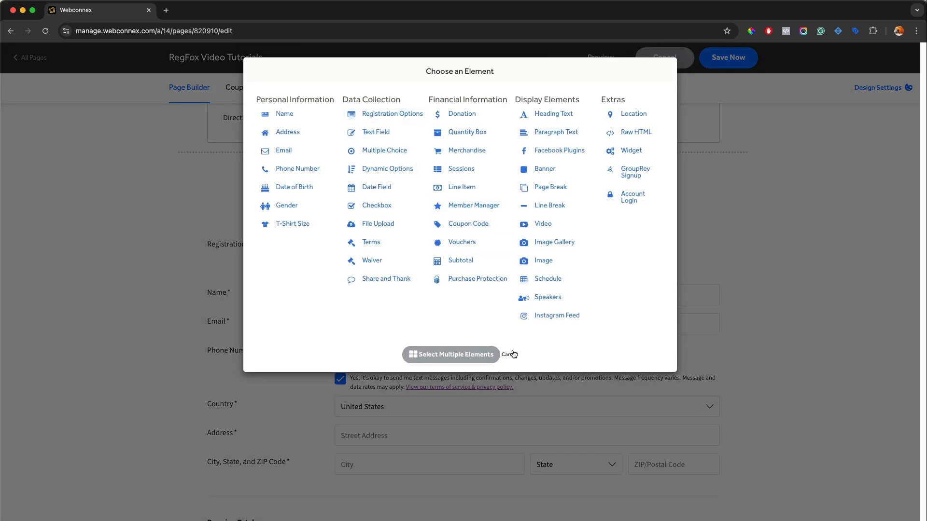
{"action": "left_click", "coordinate": [508, 354]}
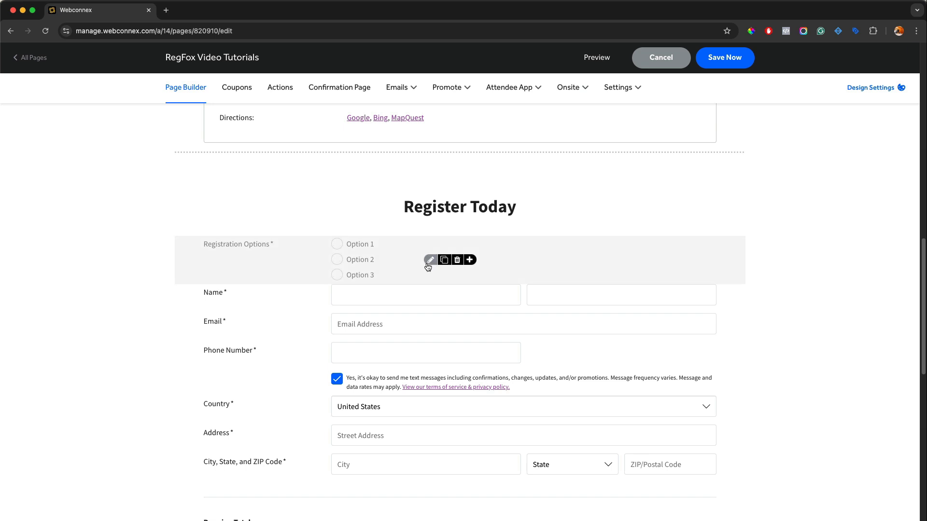
In the Registration Options settings, keep financial options on and give Option 1 a limited supply of 250.
{"action": "left_click", "coordinate": [430, 260]}
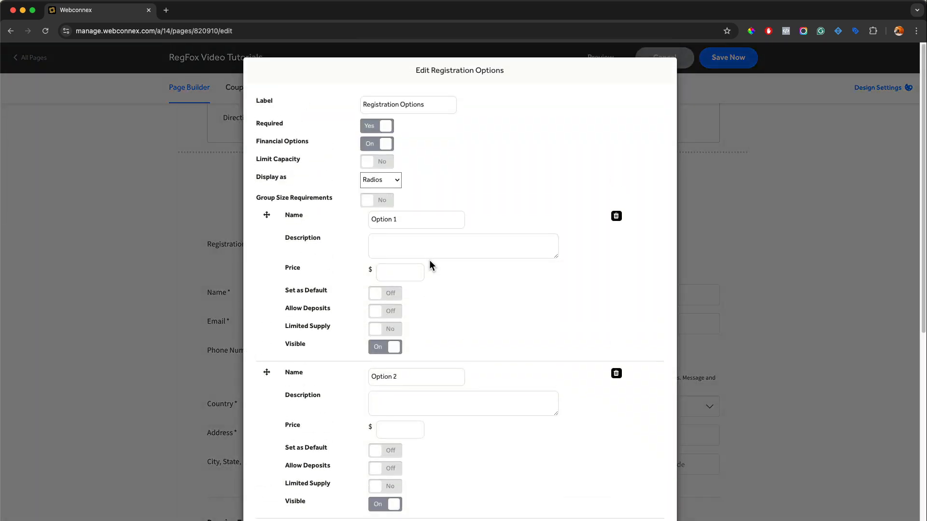
{"action": "mouse_move", "coordinate": [405, 142]}
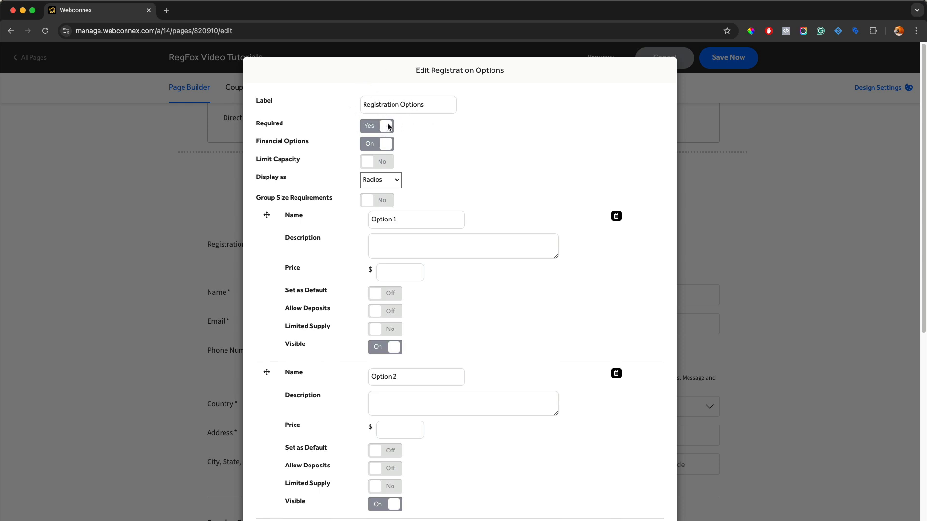
{"action": "mouse_move", "coordinate": [438, 152]}
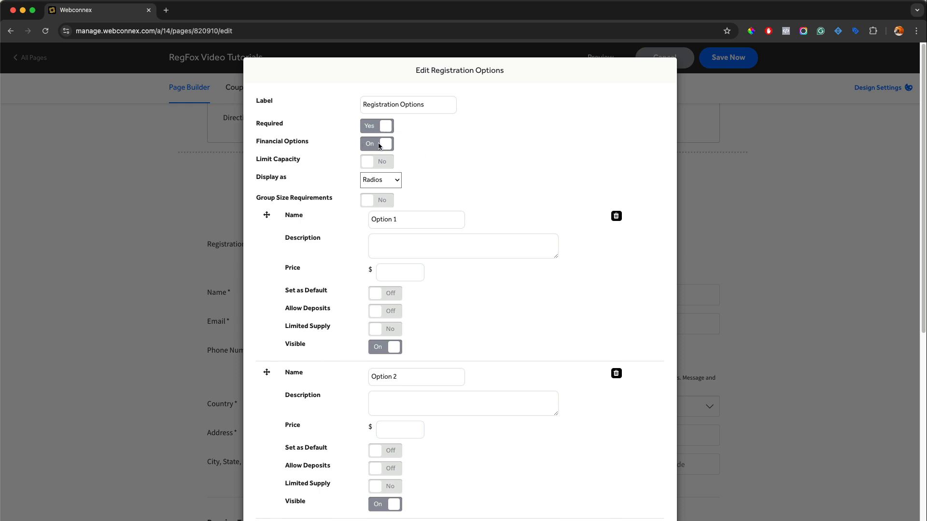
{"action": "left_click", "coordinate": [376, 143]}
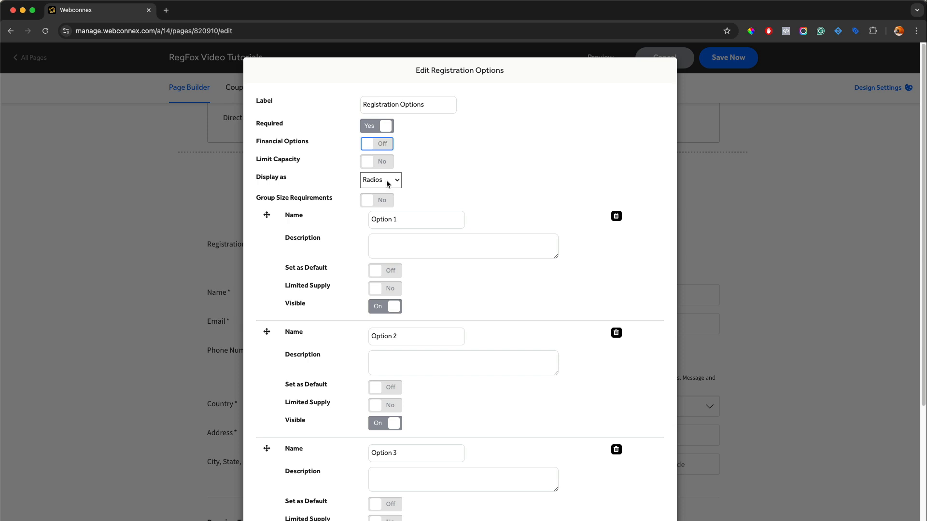
{"action": "left_click", "coordinate": [376, 144]}
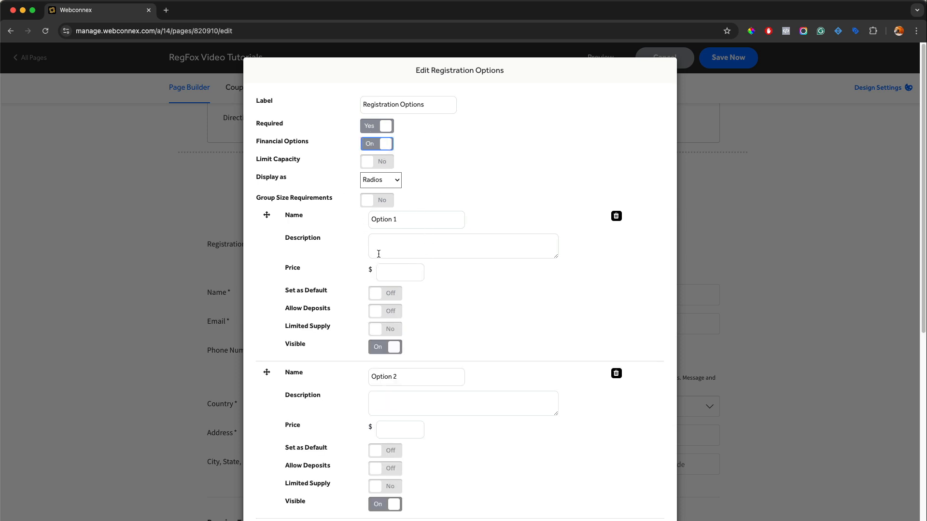
{"action": "mouse_move", "coordinate": [283, 163]}
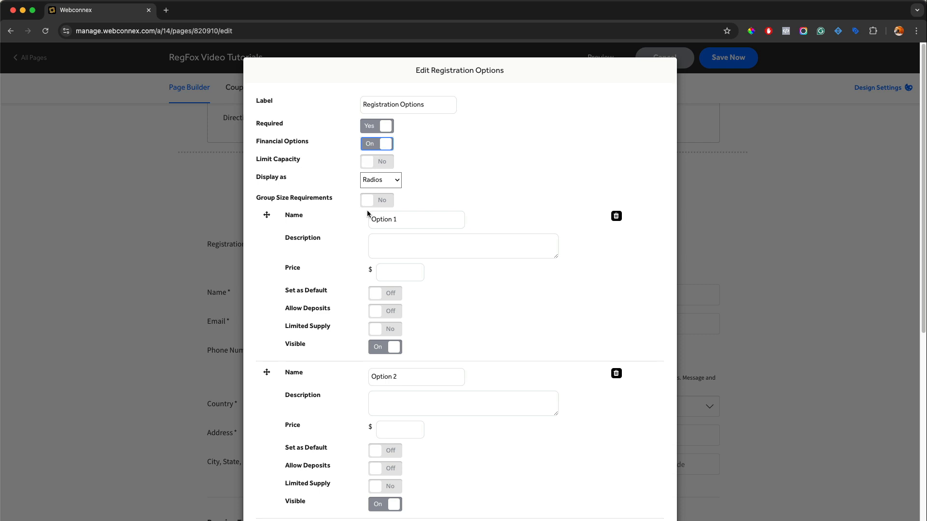
{"action": "mouse_move", "coordinate": [596, 268]}
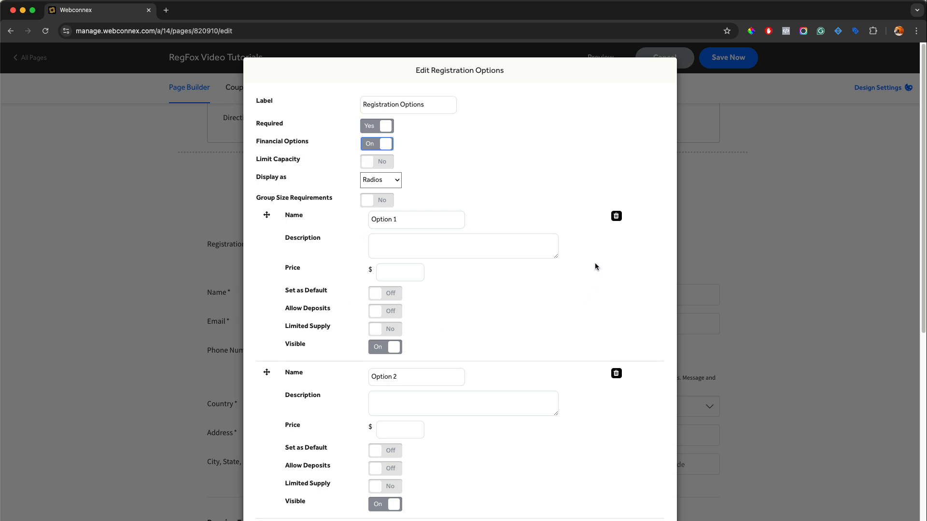
{"action": "mouse_move", "coordinate": [495, 279]}
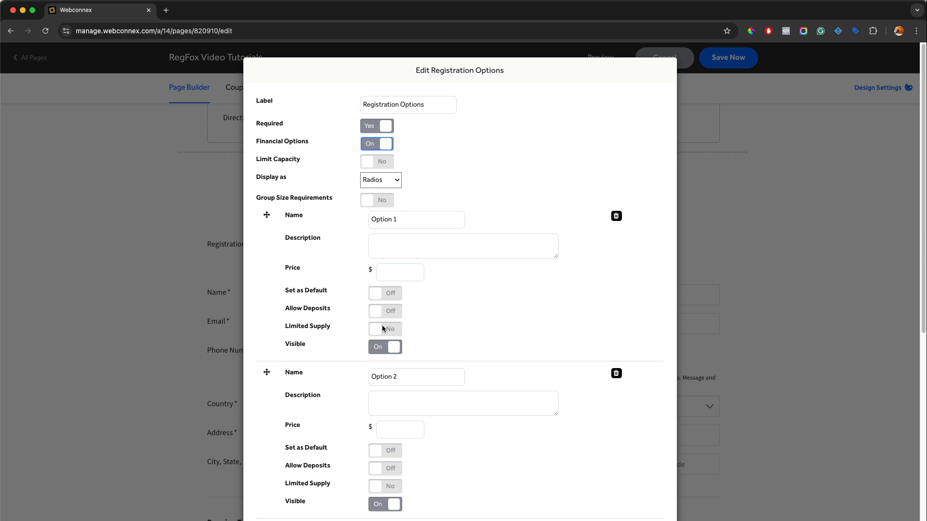
{"action": "left_click", "coordinate": [385, 329]}
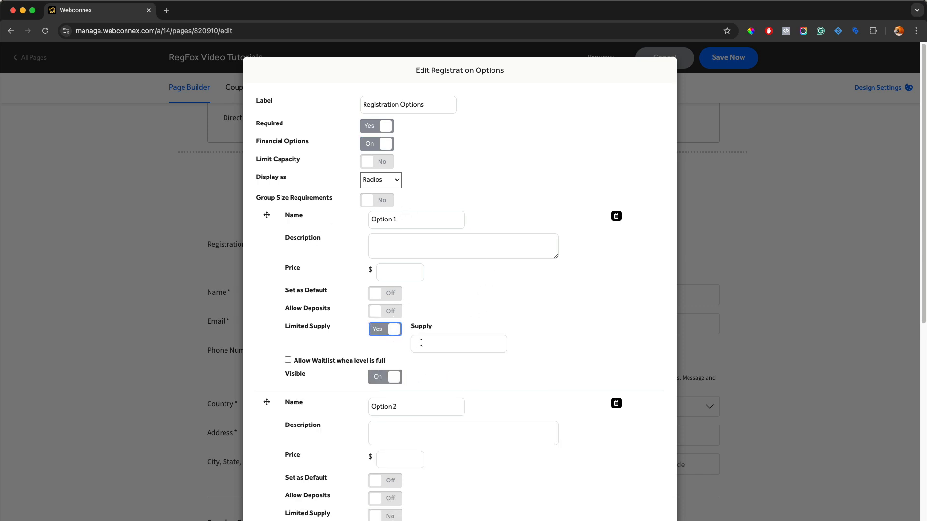
{"action": "type", "text": "250"}
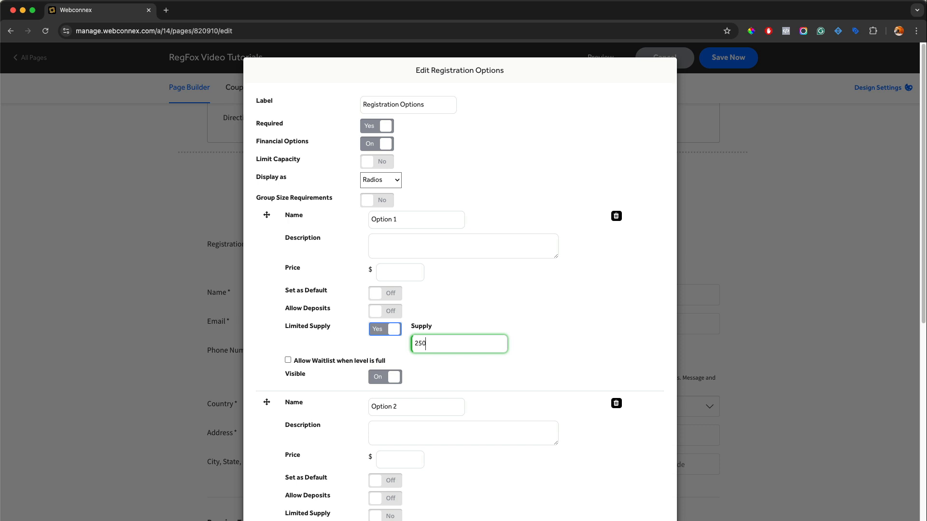
{"action": "mouse_move", "coordinate": [410, 354]}
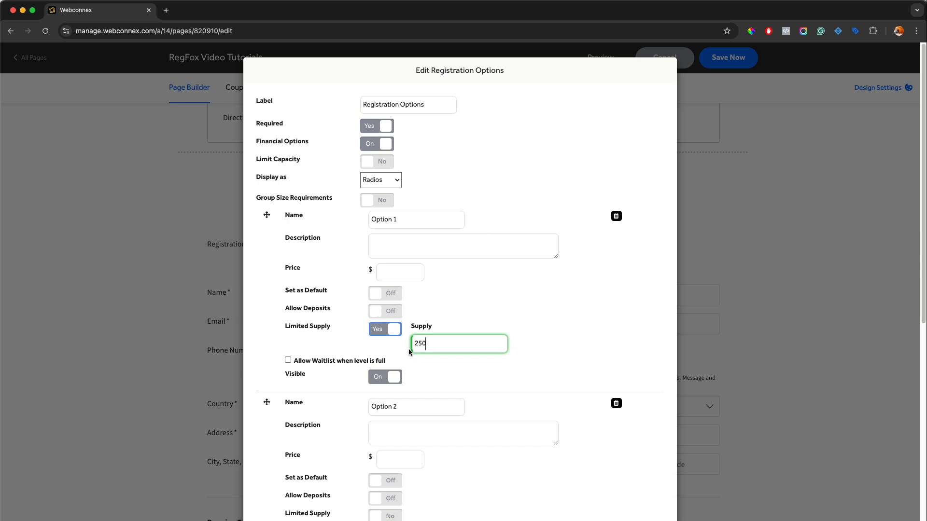
{"action": "mouse_move", "coordinate": [544, 307]}
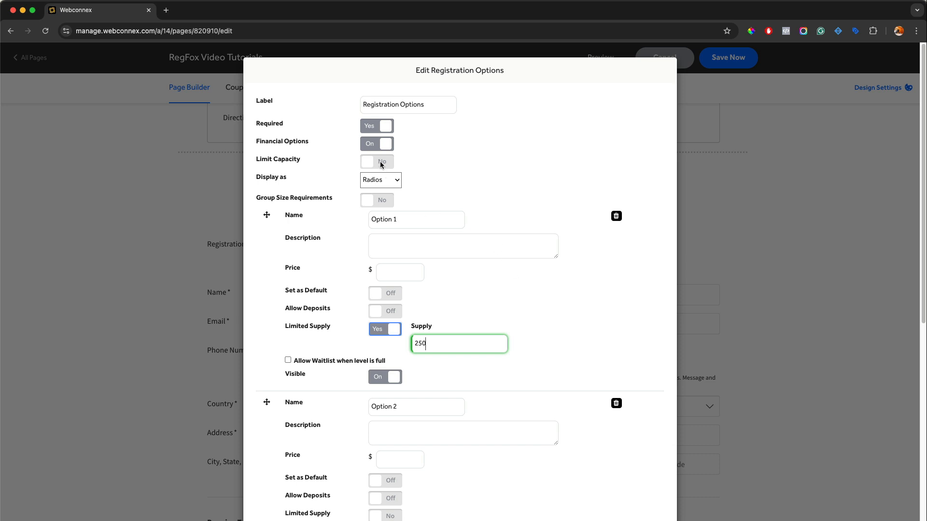
Try an overall field capacity of 1000, then switch off both the capacity limit and Option 1's limited supply.
{"action": "left_click", "coordinate": [376, 161]}
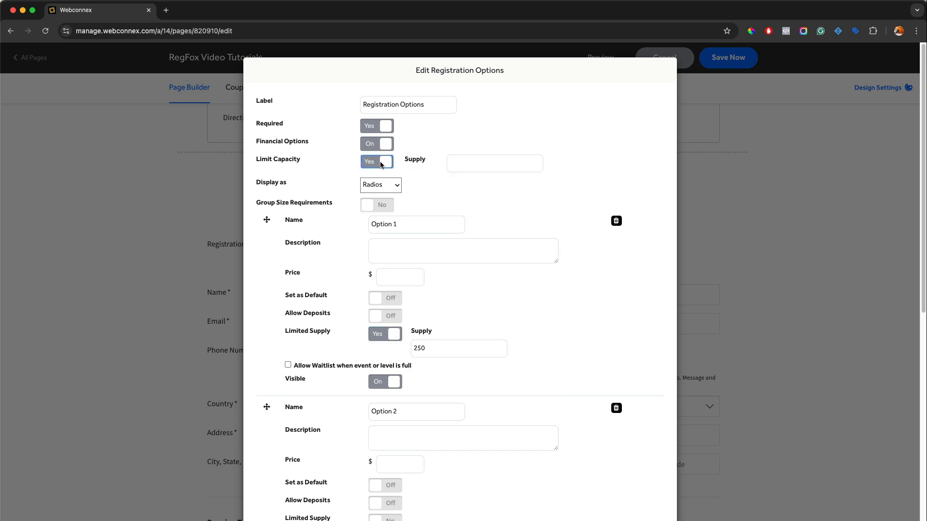
{"action": "left_click", "coordinate": [494, 163]}
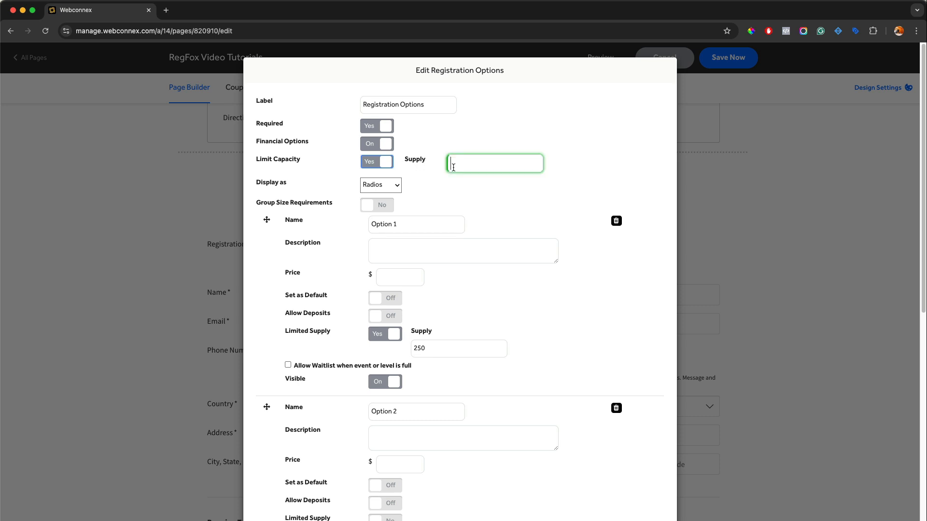
{"action": "type", "text": "1000"}
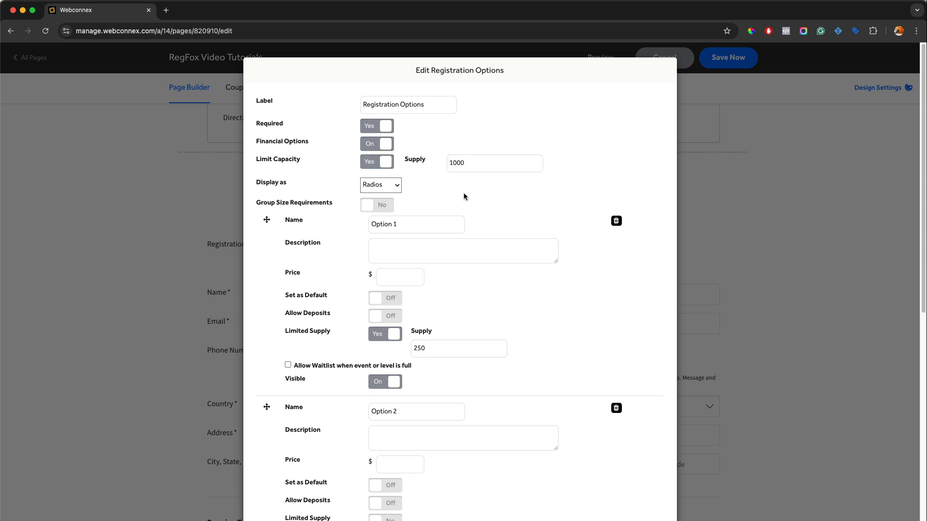
{"action": "scroll", "scroll_direction": "down", "scroll_amount": 3}
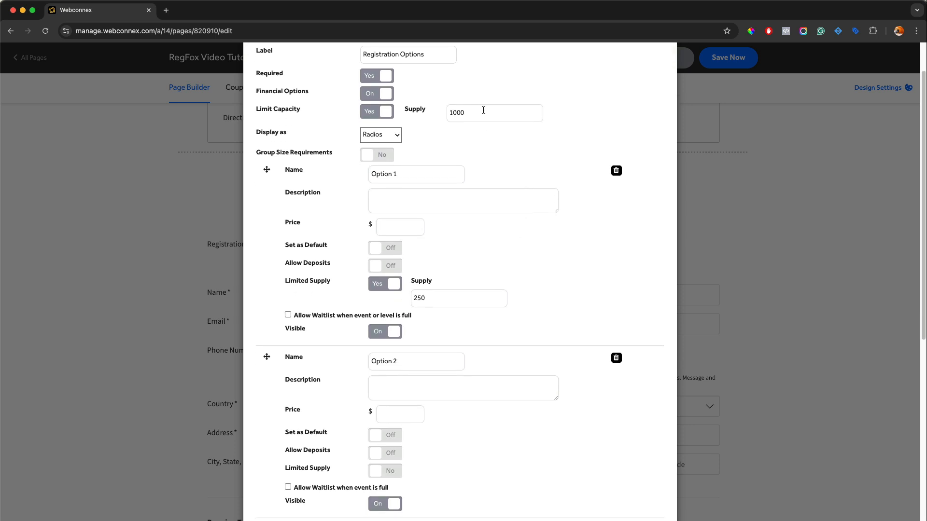
{"action": "scroll", "scroll_direction": "down", "scroll_amount": 3}
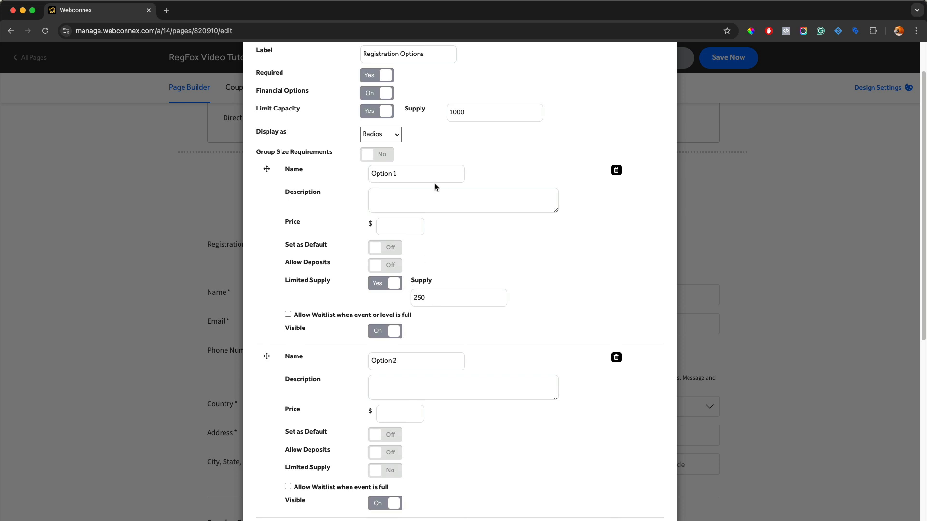
{"action": "mouse_move", "coordinate": [530, 495]}
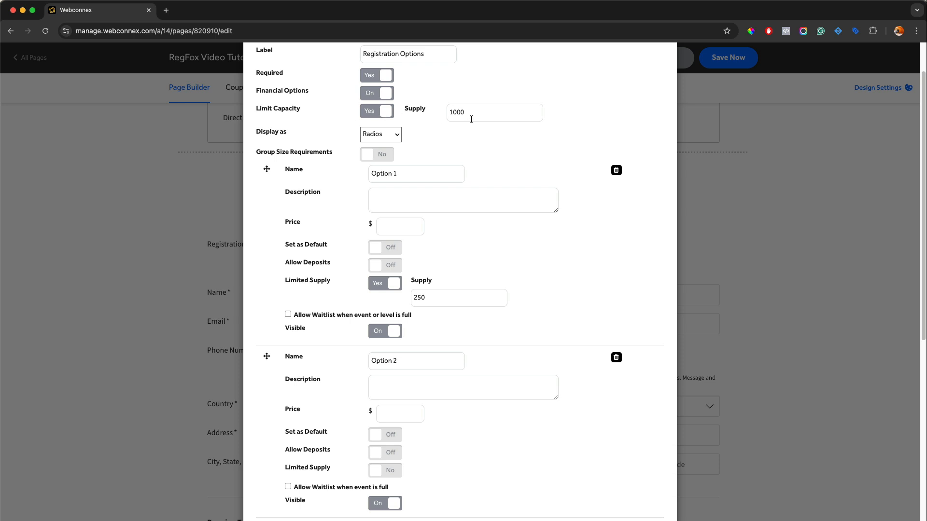
{"action": "mouse_move", "coordinate": [406, 331]}
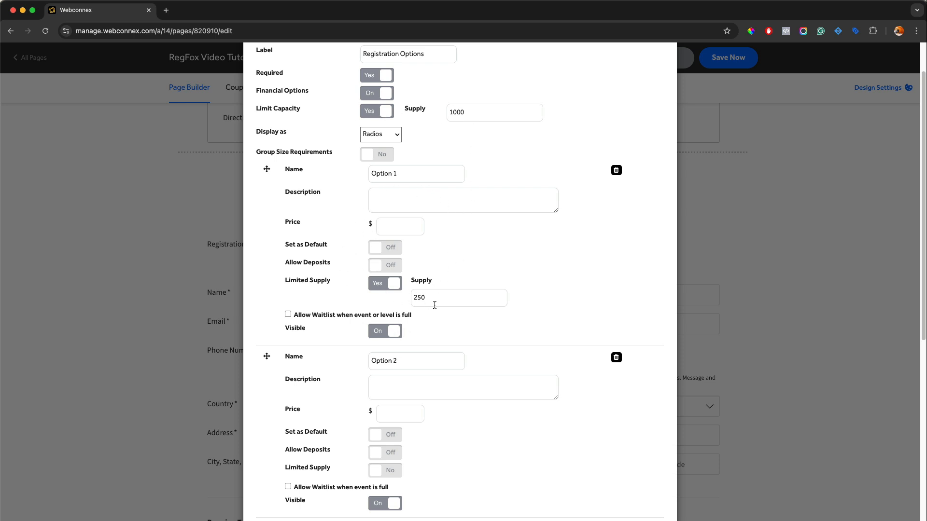
{"action": "mouse_move", "coordinate": [408, 295]}
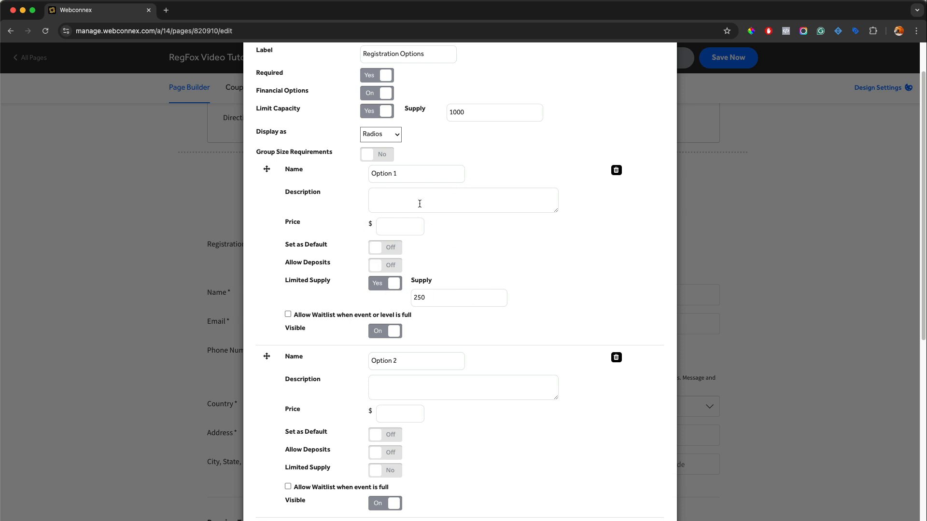
{"action": "mouse_move", "coordinate": [384, 122]}
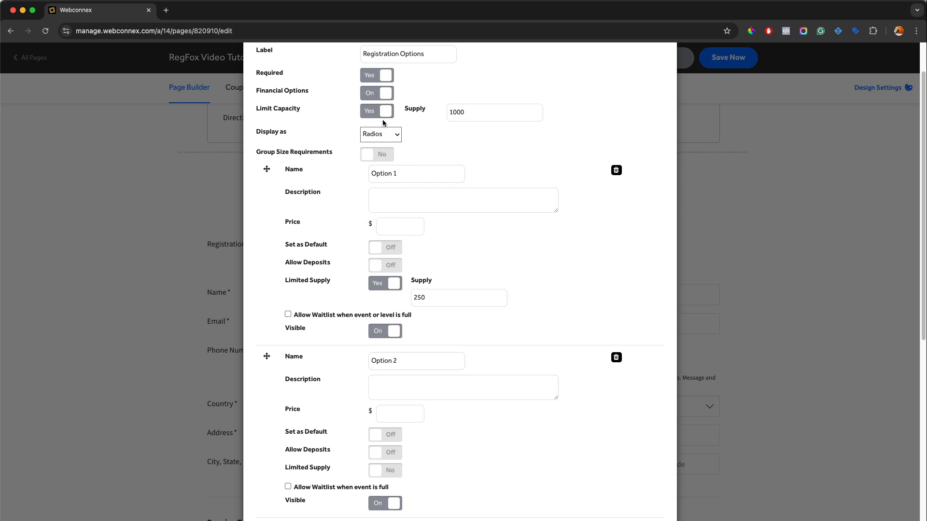
{"action": "left_click", "coordinate": [376, 110]}
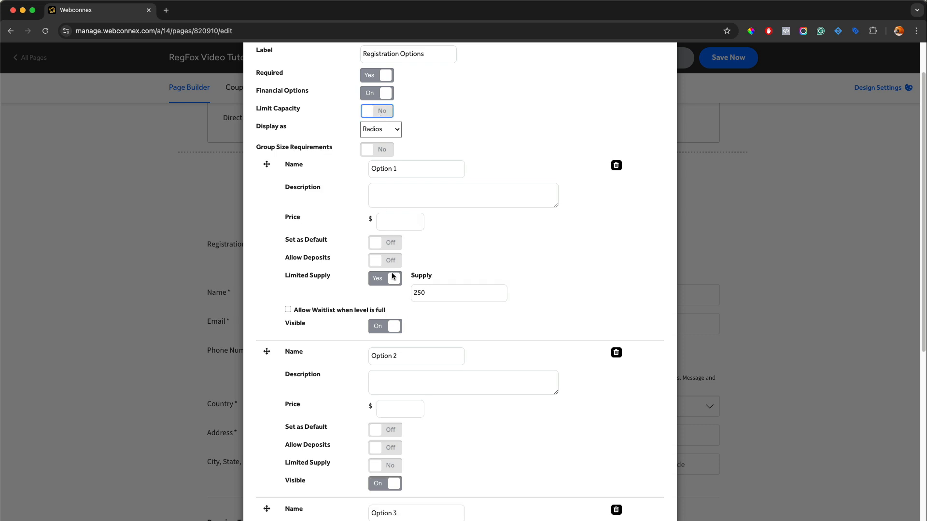
{"action": "left_click", "coordinate": [385, 278]}
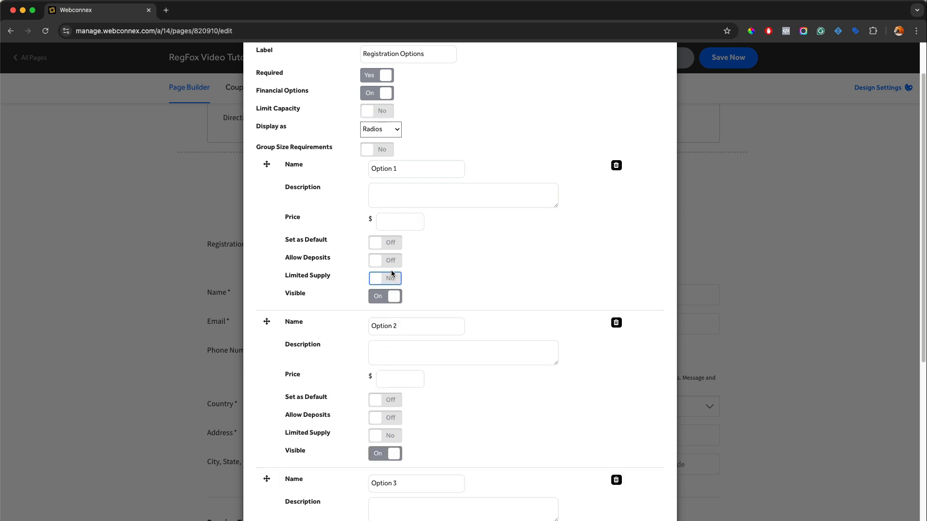
Require group sizes: Doubles Registration with a group of 2 and Foursome Registration with a group of 4.
{"action": "left_click", "coordinate": [376, 149]}
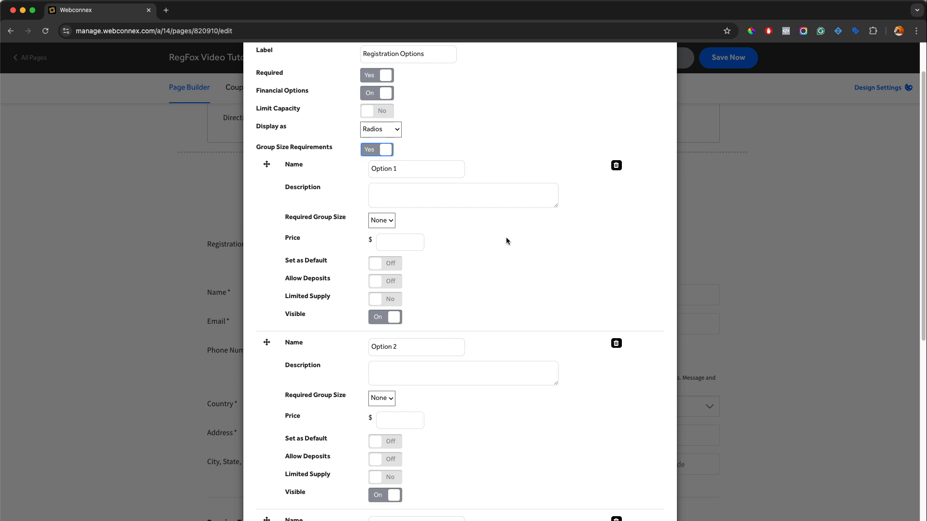
{"action": "mouse_move", "coordinate": [509, 233]}
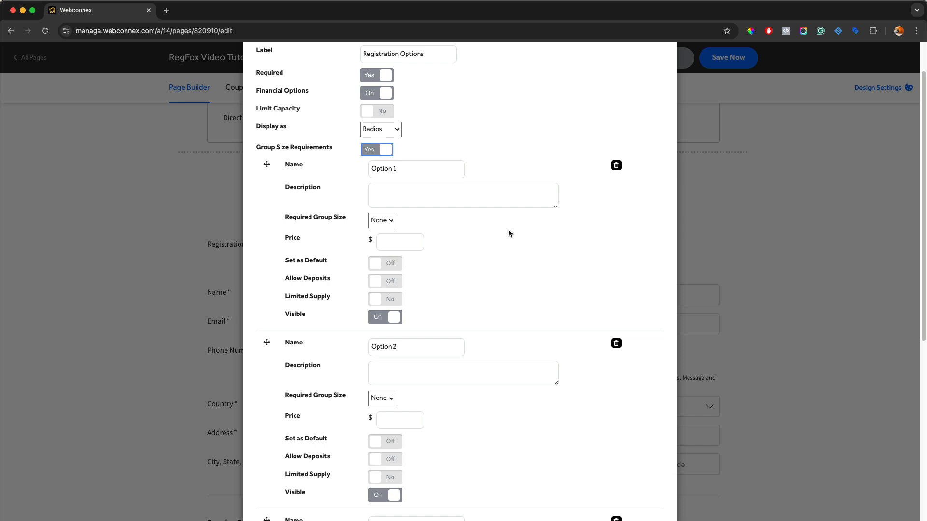
{"action": "mouse_move", "coordinate": [493, 232]}
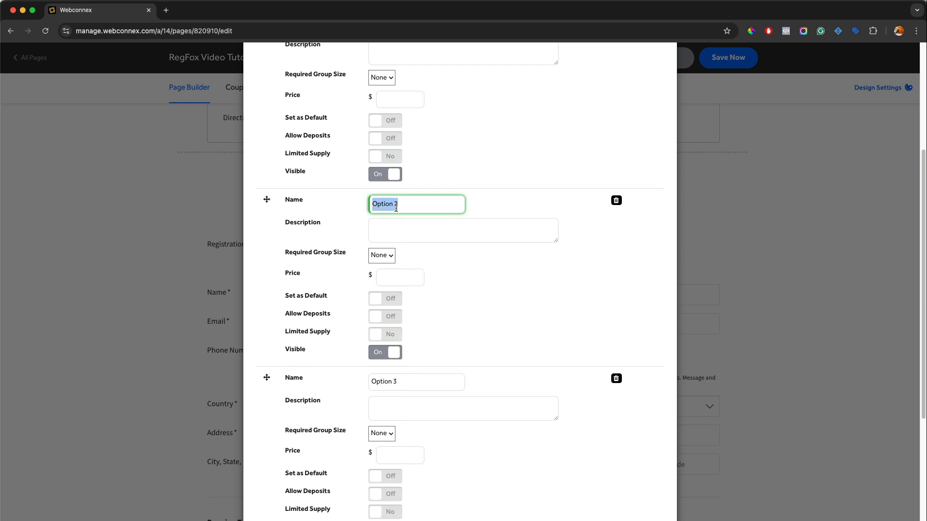
{"action": "type", "text": "Doubles Registra"}
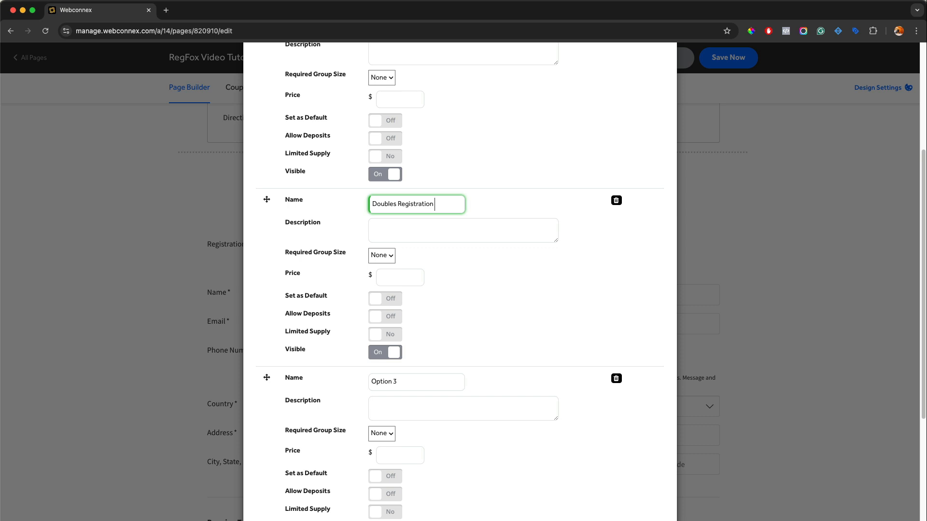
{"action": "left_click", "coordinate": [381, 255]}
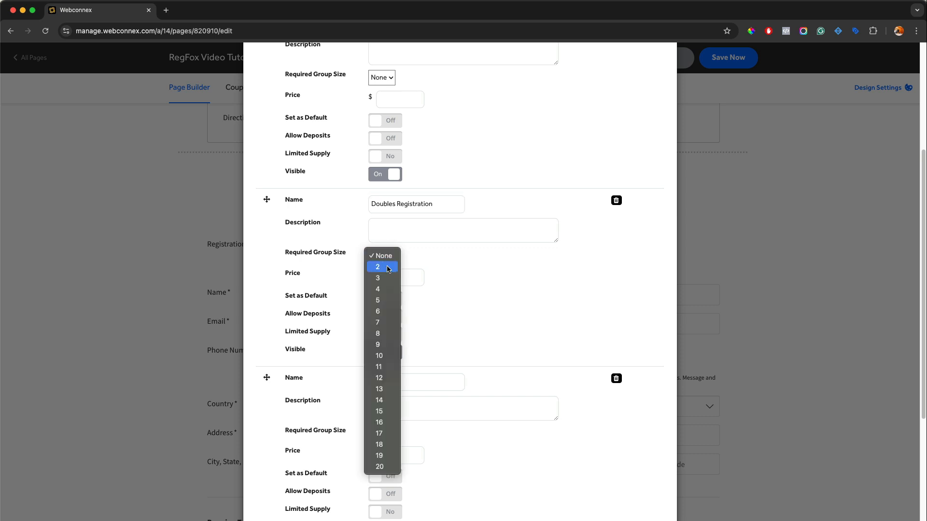
{"action": "left_click", "coordinate": [377, 266]}
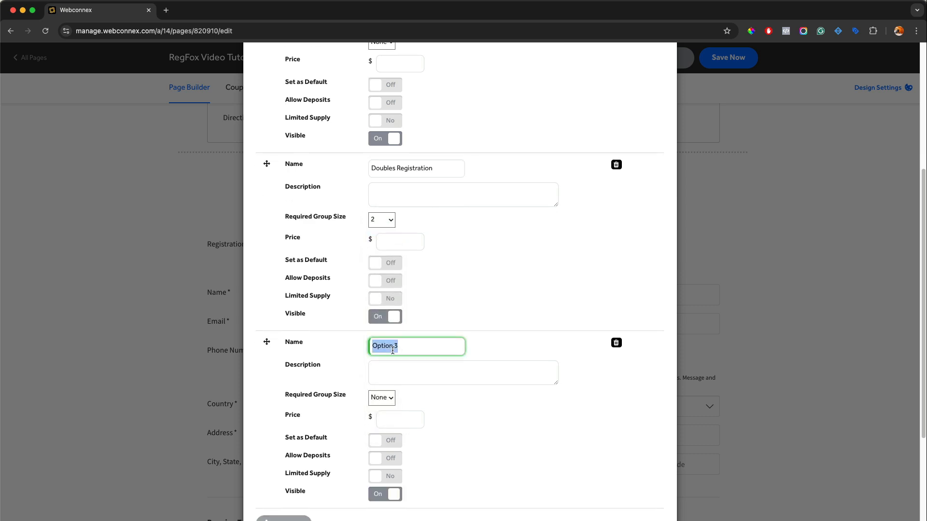
{"action": "type", "text": "Foursome Reg"}
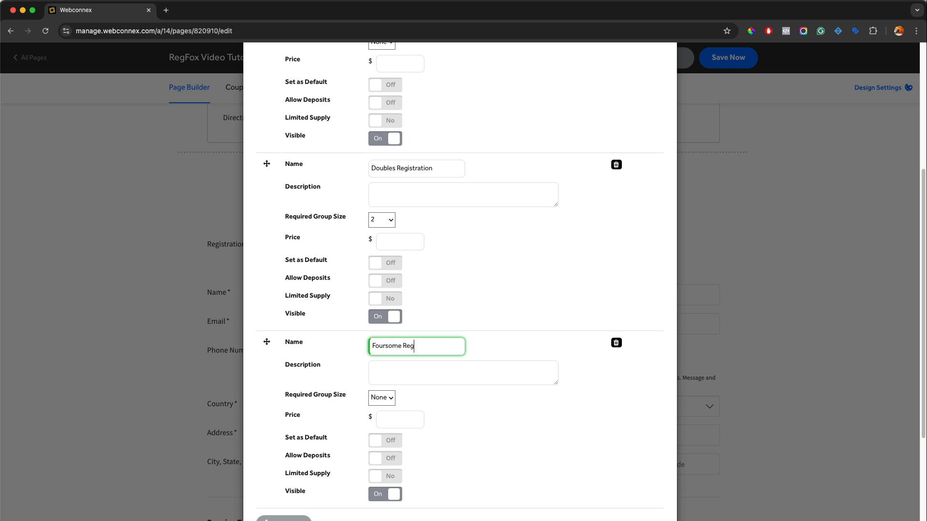
{"action": "type", "text": "istration"}
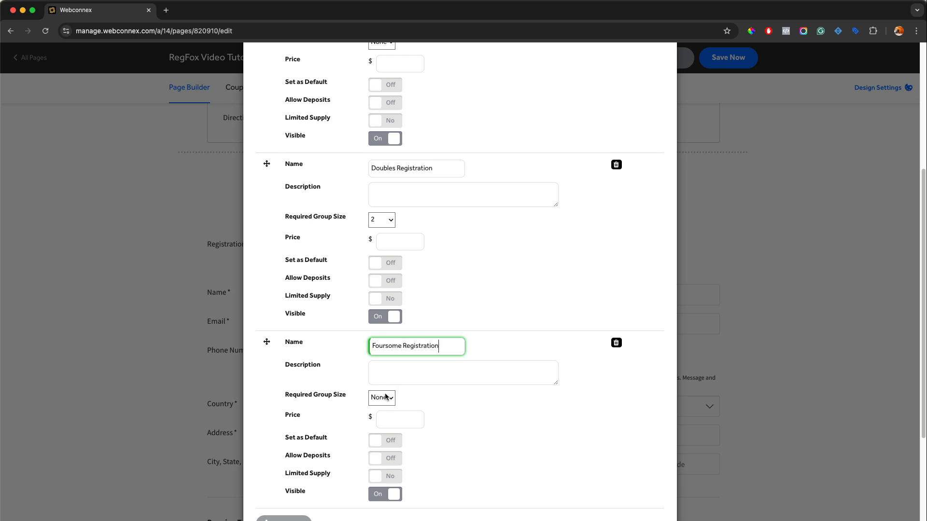
{"action": "left_click", "coordinate": [382, 397]}
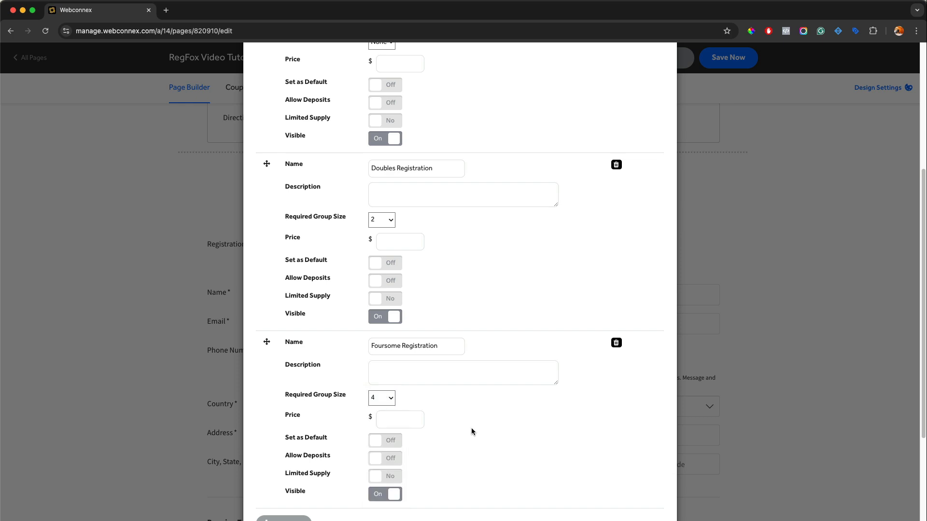
Apply the field changes and save the page.
{"action": "scroll", "scroll_direction": "down", "scroll_amount": 3}
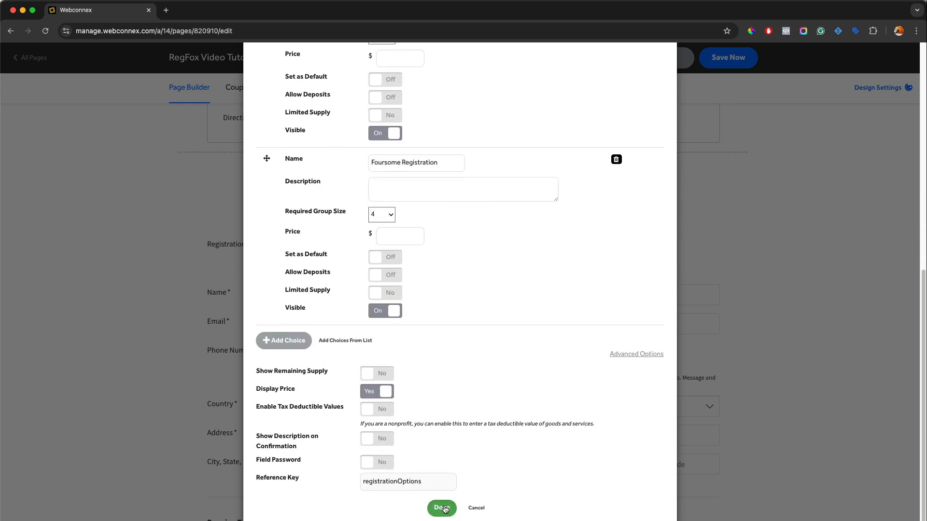
{"action": "left_click", "coordinate": [441, 508]}
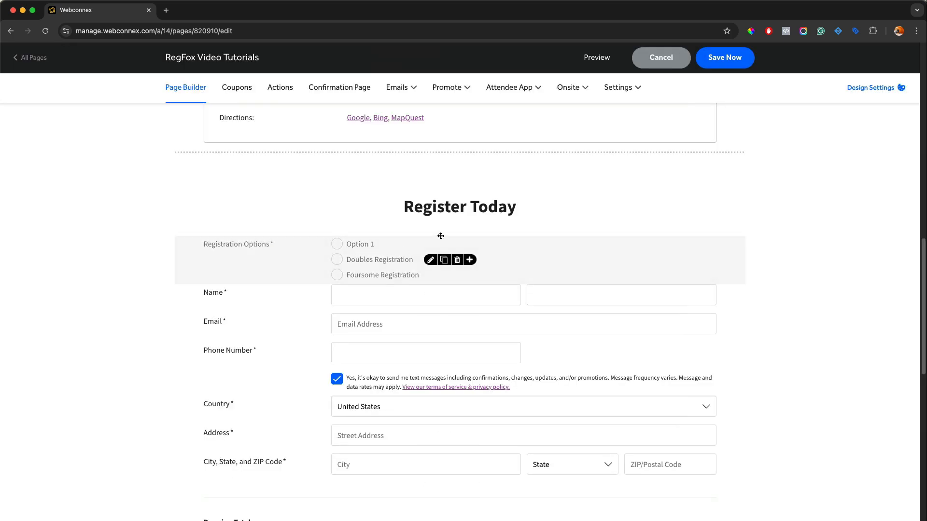
{"action": "left_click", "coordinate": [723, 57]}
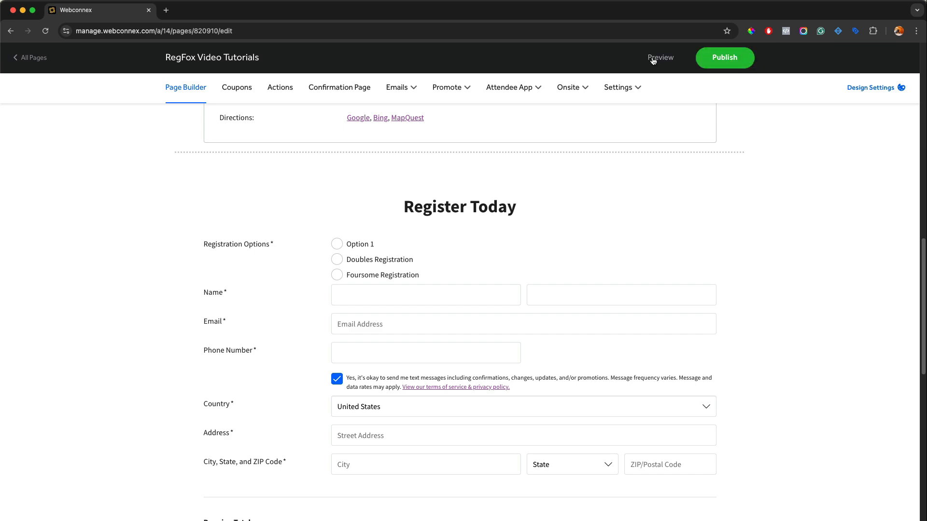
Preview the page and choose Doubles Registration to check the extra registrant sections that appear.
{"action": "left_click", "coordinate": [659, 57]}
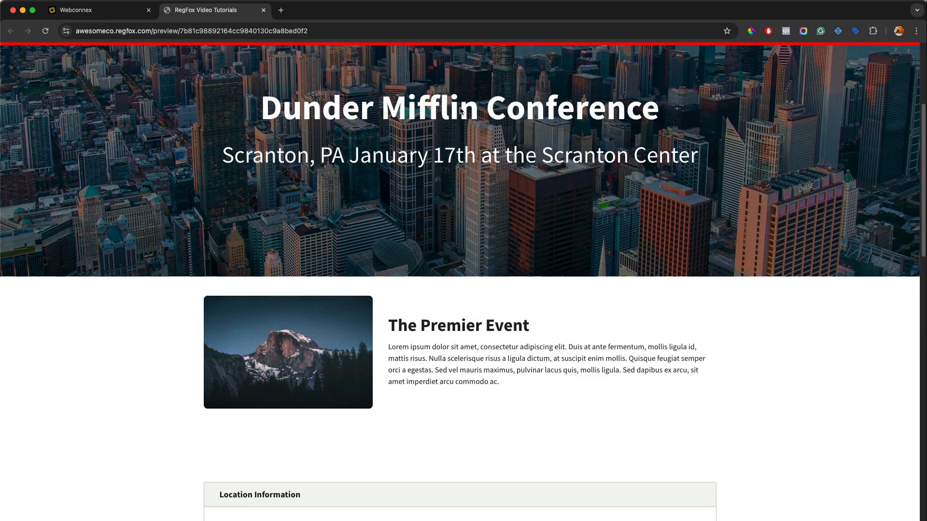
{"action": "scroll", "scroll_direction": "down", "scroll_amount": 3}
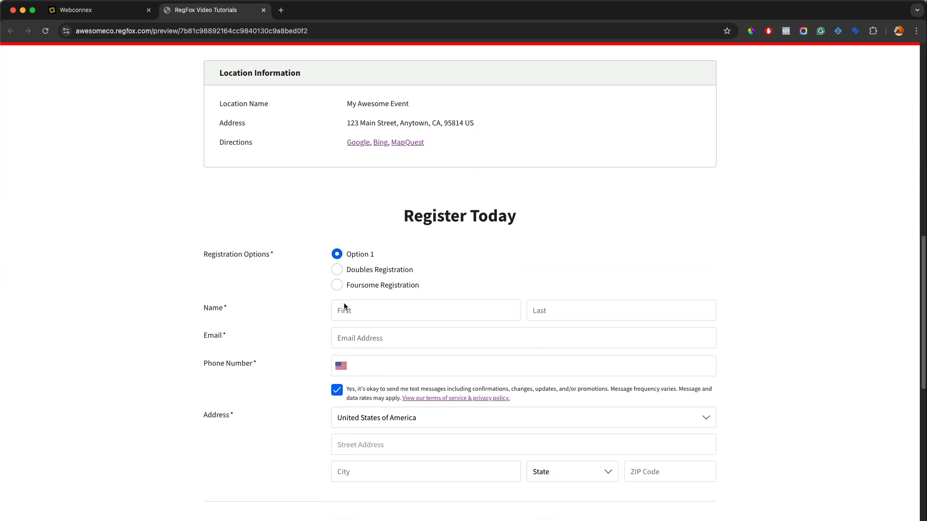
{"action": "scroll", "scroll_direction": "down", "scroll_amount": 3}
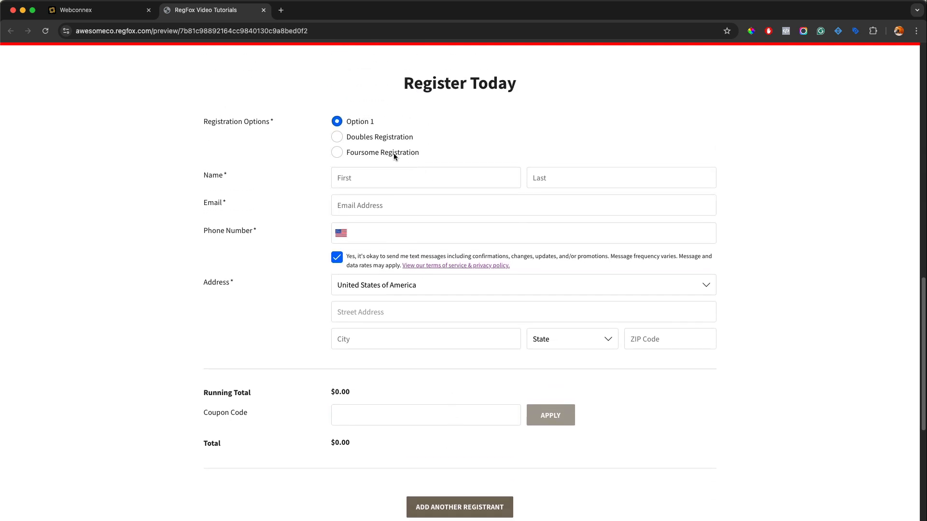
{"action": "left_click", "coordinate": [336, 136]}
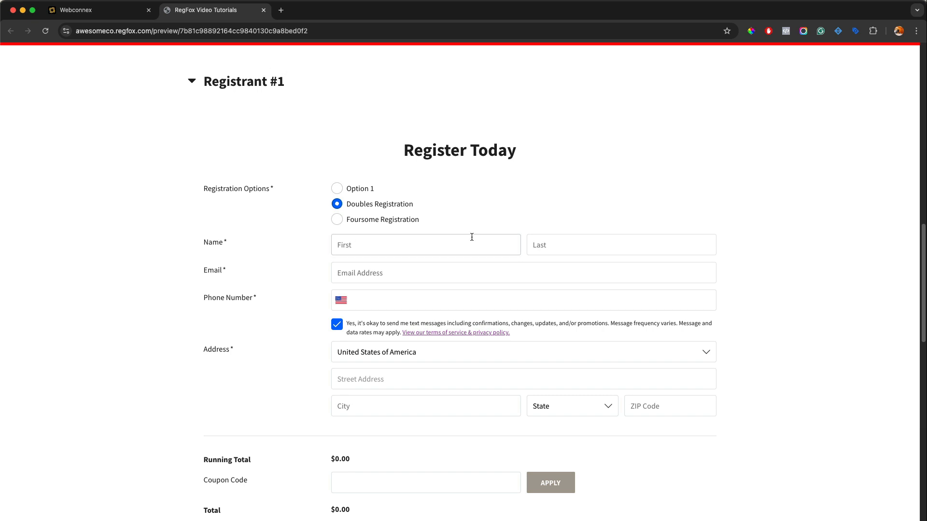
{"action": "scroll", "scroll_direction": "down", "scroll_amount": 3}
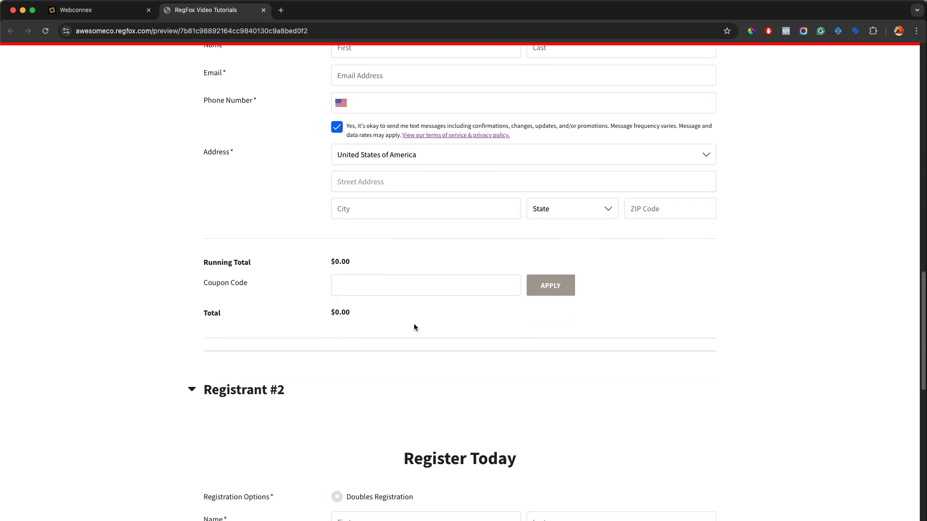
{"action": "scroll", "scroll_direction": "down", "scroll_amount": 3}
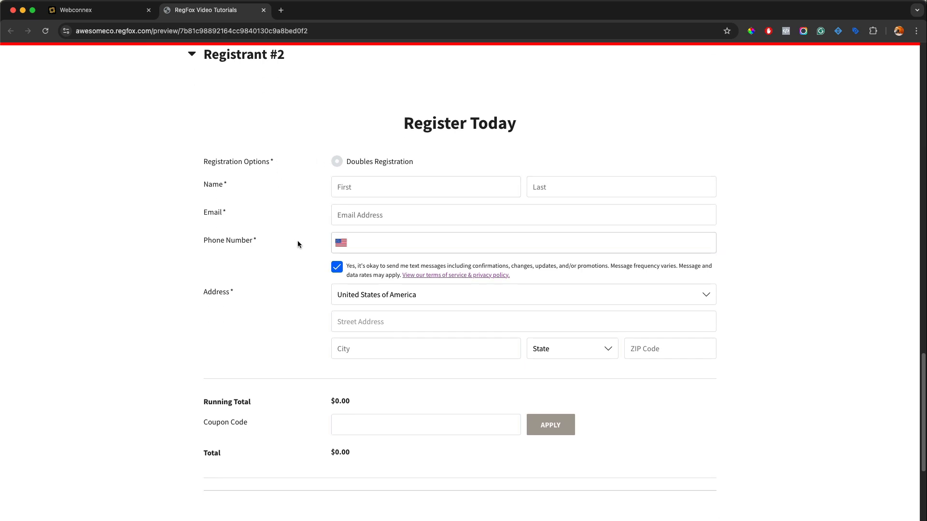
{"action": "scroll", "scroll_direction": "down", "scroll_amount": 3}
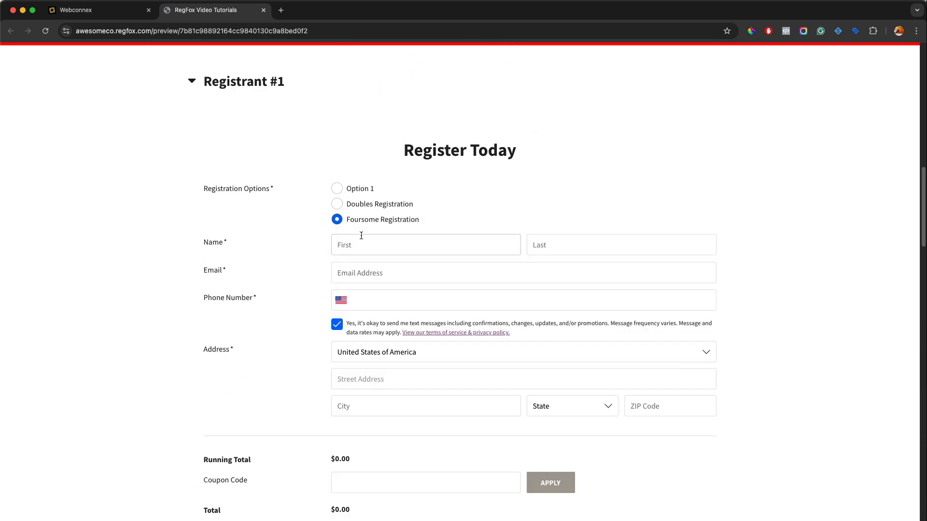
{"action": "scroll", "scroll_direction": "down", "scroll_amount": 3}
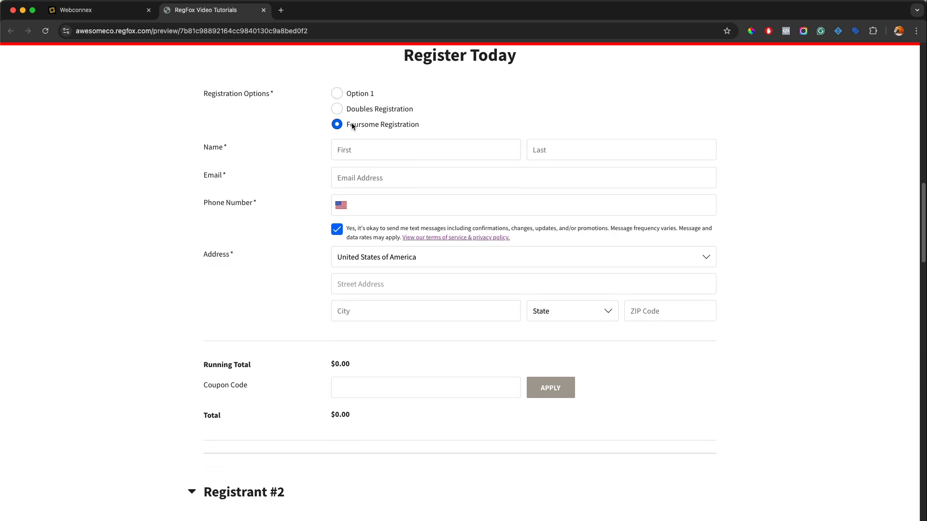
{"action": "scroll", "scroll_direction": "down", "scroll_amount": 3}
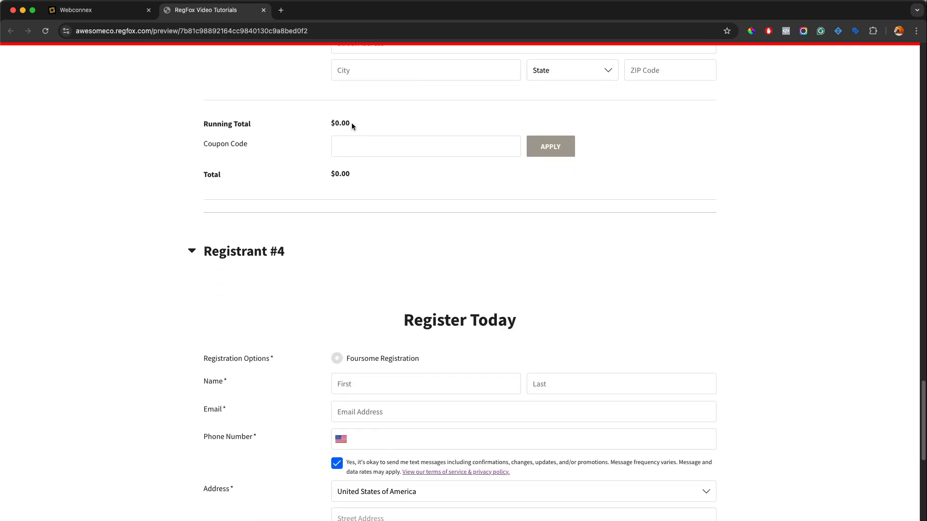
{"action": "scroll", "scroll_direction": "down", "scroll_amount": 3}
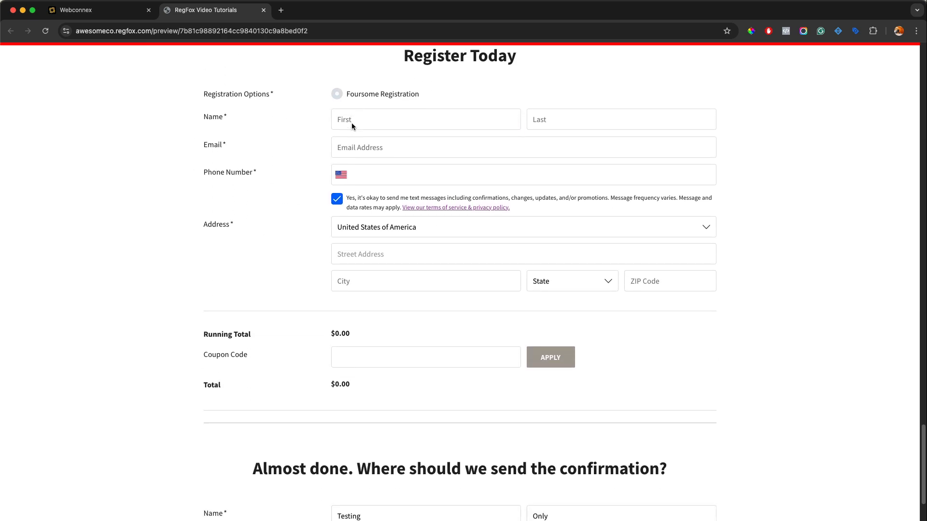
{"action": "scroll", "scroll_direction": "down", "scroll_amount": 3}
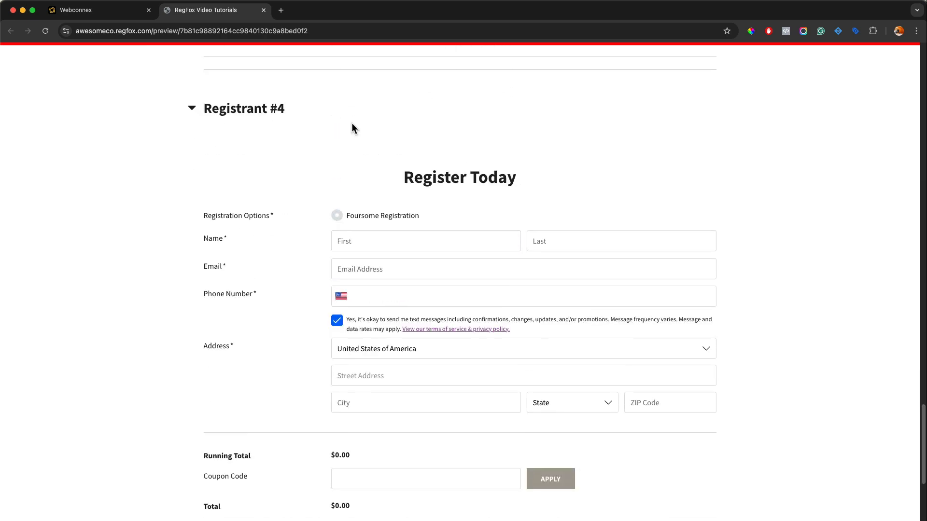
{"action": "scroll", "scroll_direction": "down", "scroll_amount": 3}
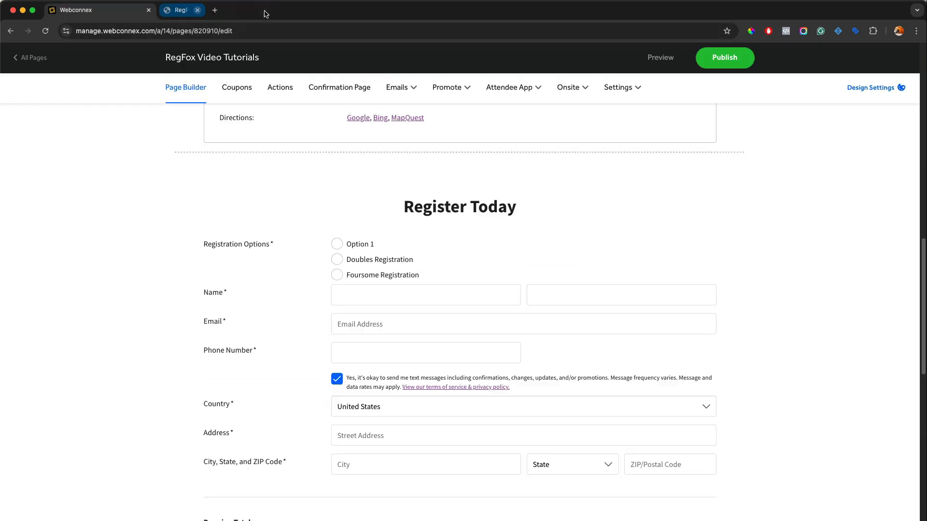
Reopen Registration Options, switch group size requirements off and make the first option visible again.
{"action": "left_click", "coordinate": [238, 244]}
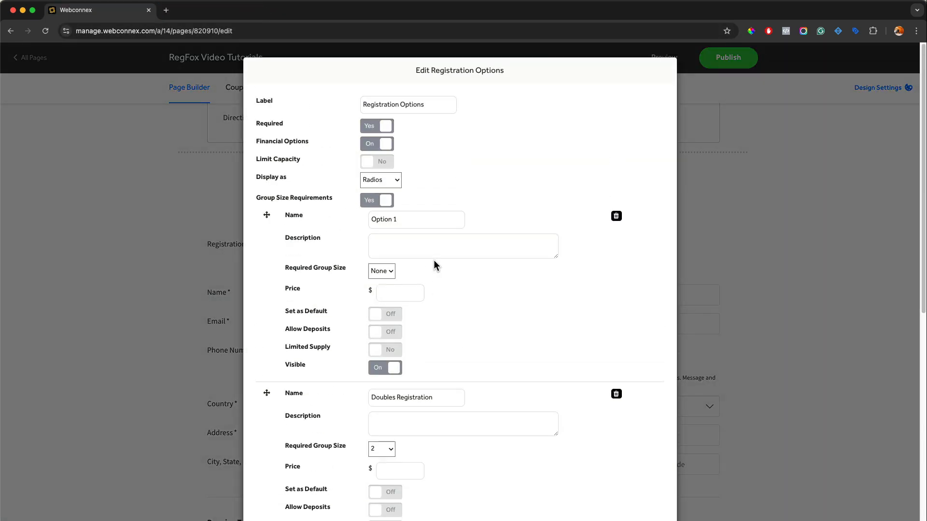
{"action": "mouse_move", "coordinate": [391, 204]}
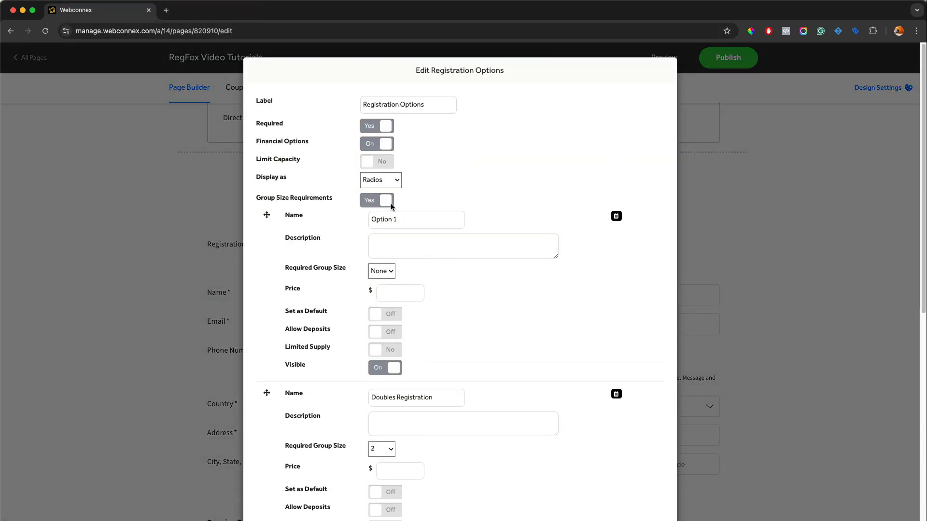
{"action": "left_click", "coordinate": [377, 199]}
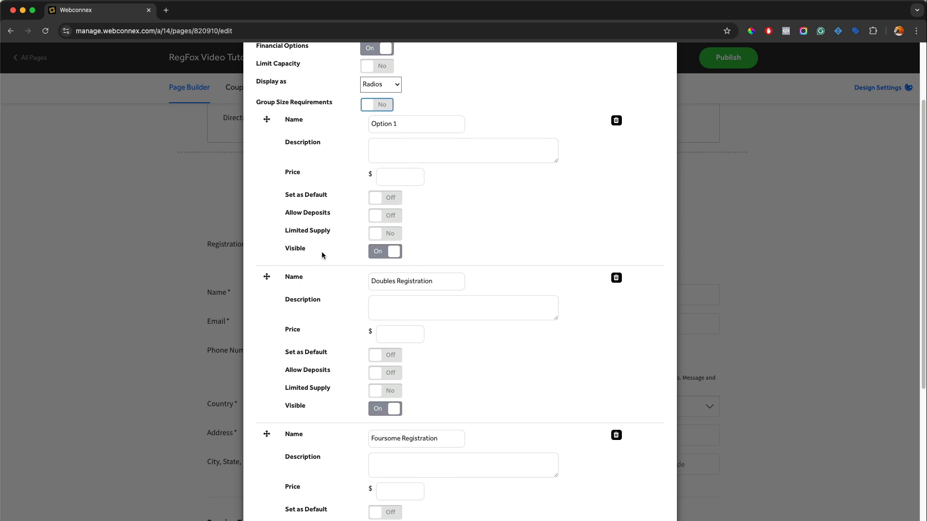
{"action": "mouse_move", "coordinate": [420, 143]}
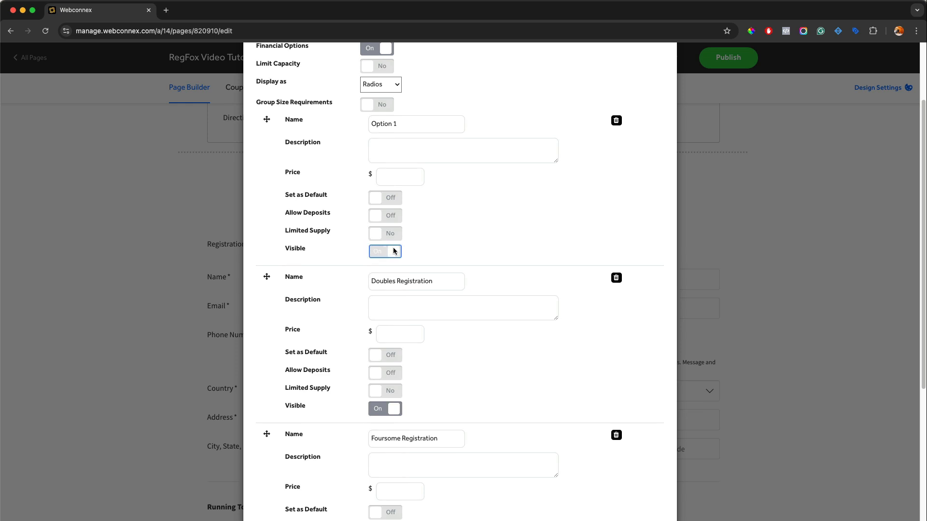
{"action": "left_click", "coordinate": [386, 251]}
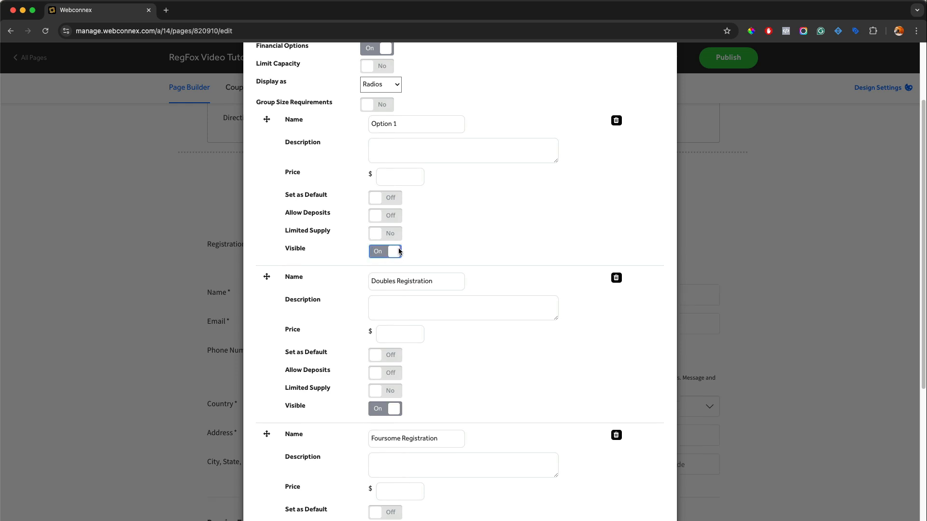
{"action": "mouse_move", "coordinate": [409, 258]}
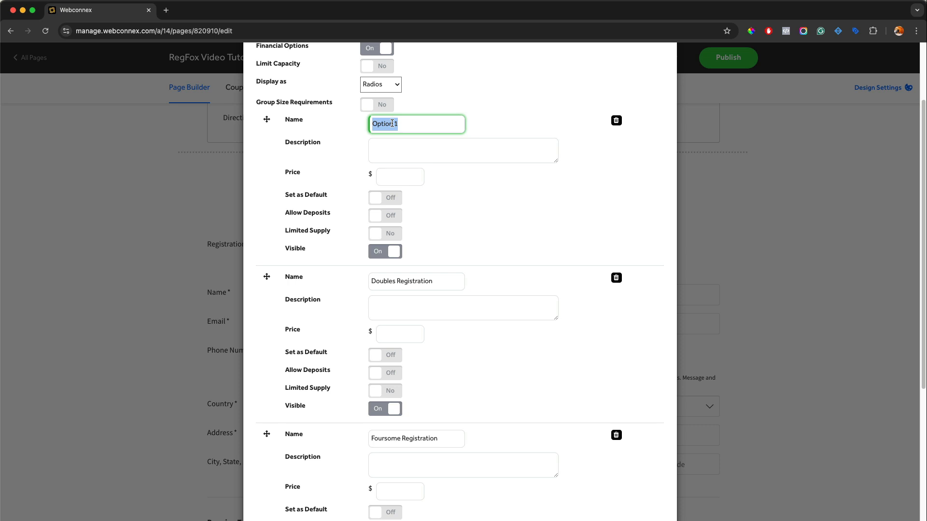
Rename the choices Individual, Corporate and VIP Registration and paste a lorem-ipsum description for Individual.
{"action": "type", "text": "INdivu"}
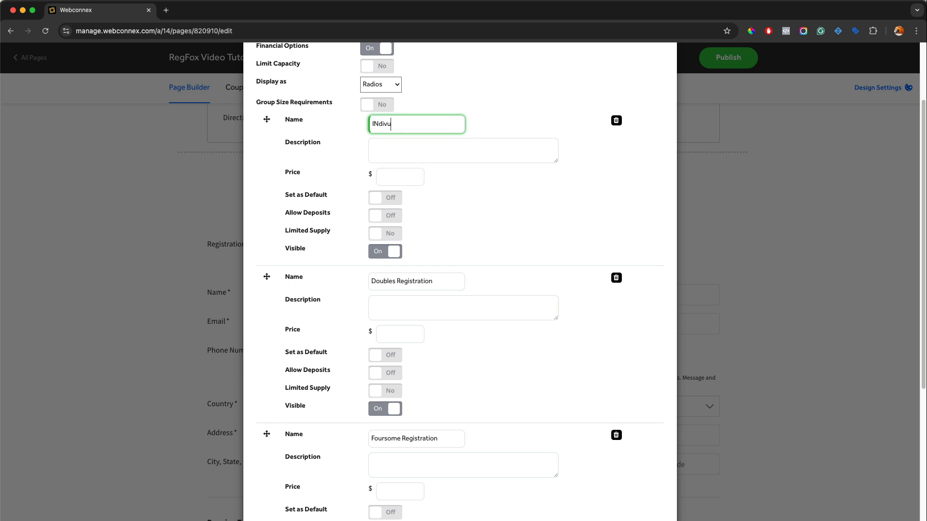
{"action": "key", "text": "Backspace"}
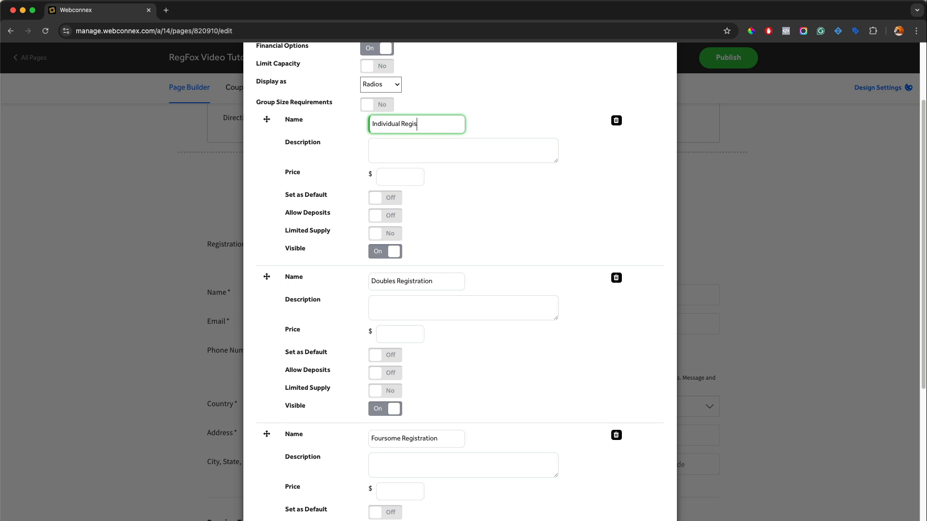
{"action": "type", "text": "Corporat"}
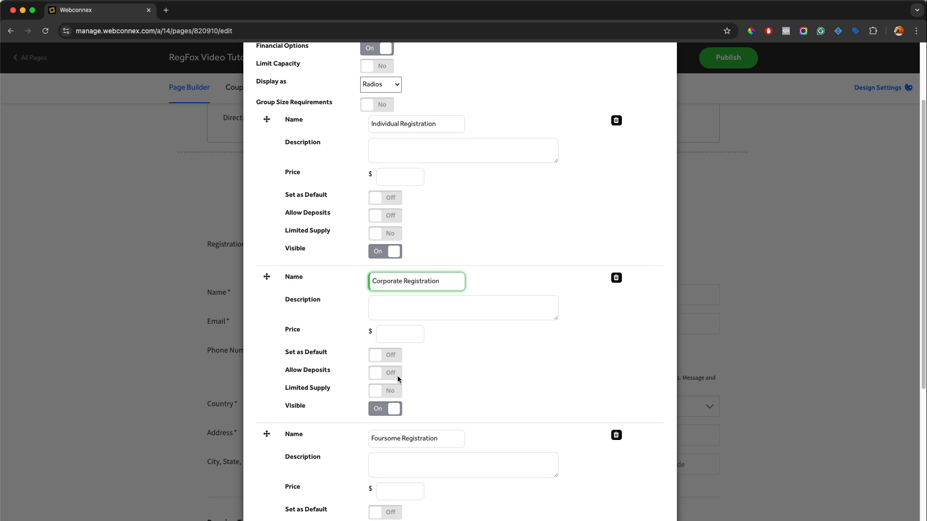
{"action": "double_click", "coordinate": [417, 439]}
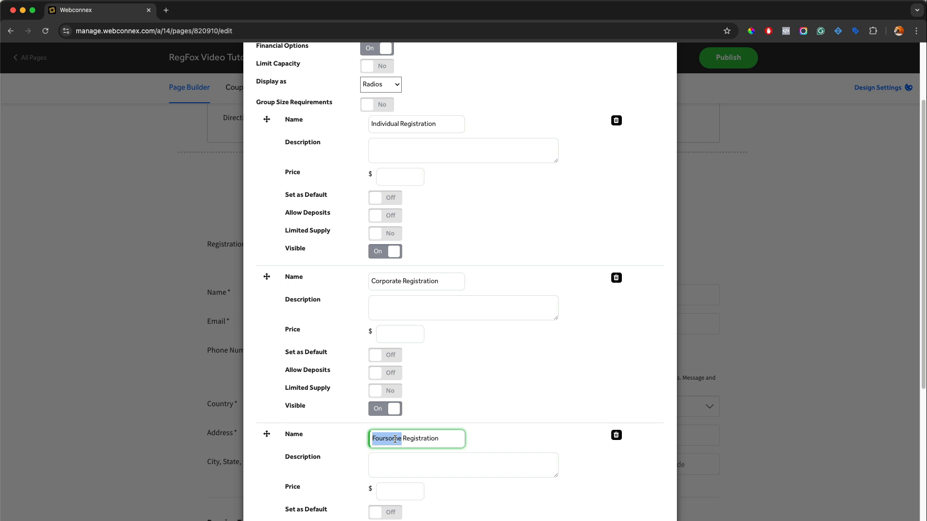
{"action": "type", "text": "VIP Registration"}
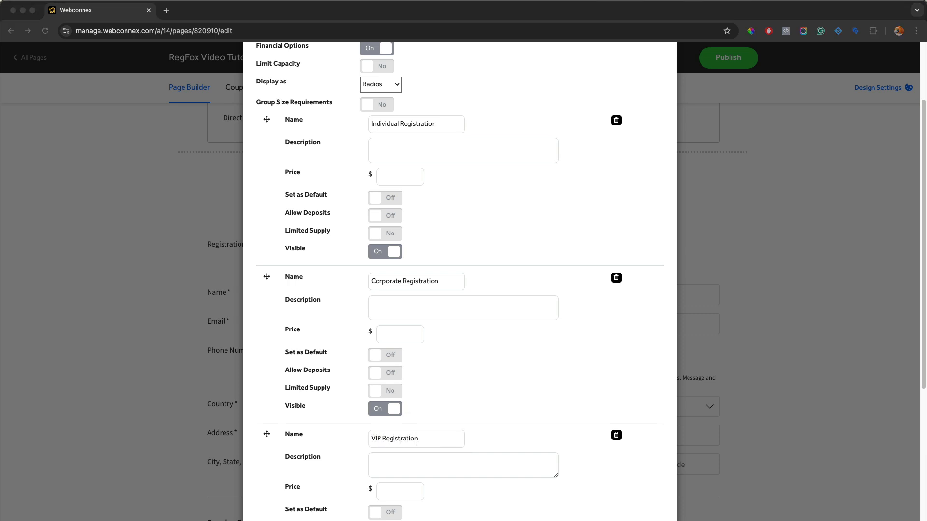
{"action": "left_click", "coordinate": [463, 151]}
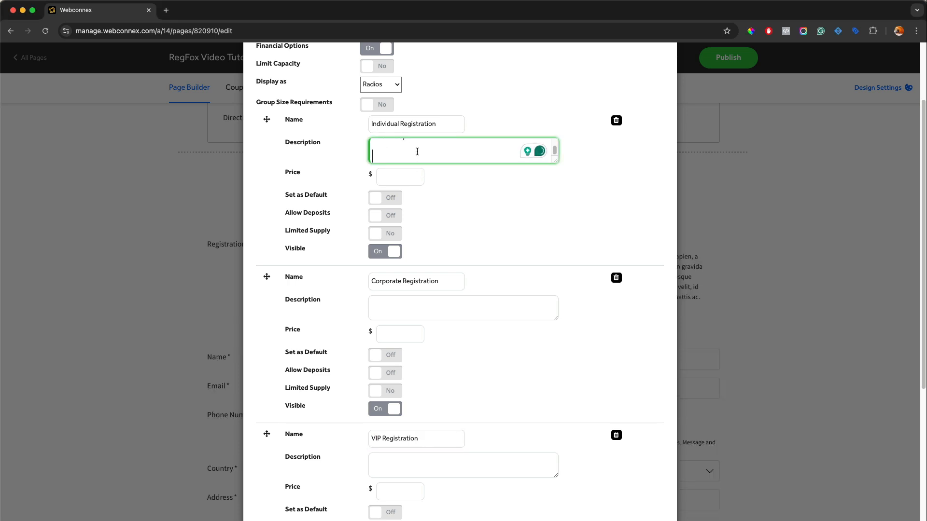
{"action": "type", "text": "congue. Donec vel lorem convallis, tincidunt risus nec, efficitur sapien."}
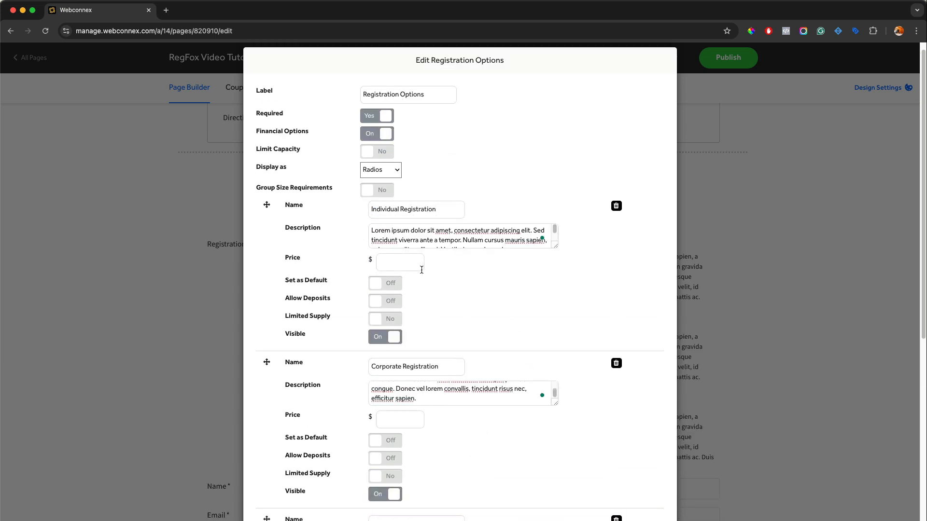
Enter prices of 500, 1000 and 1500 for the Individual, Corporate and VIP registrations.
{"action": "left_click", "coordinate": [400, 261]}
{"action": "type", "text": "500"}
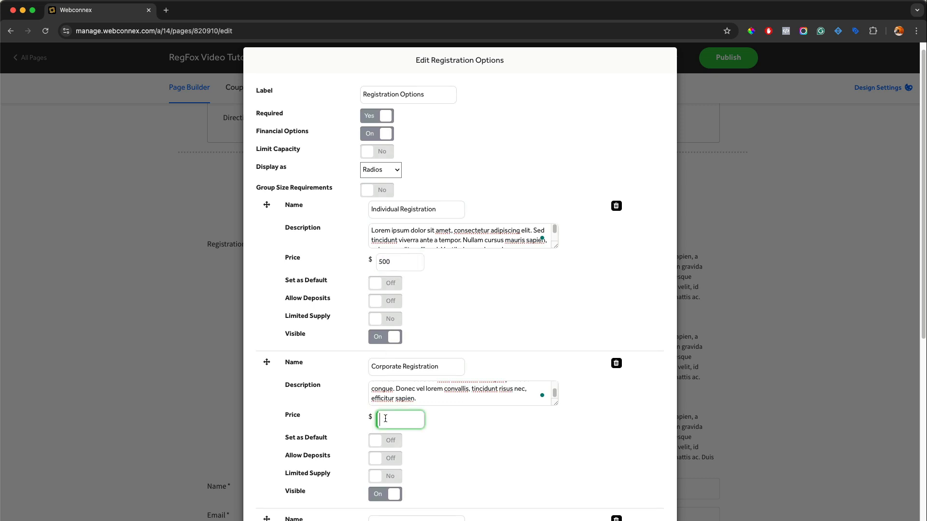
{"action": "type", "text": "1000"}
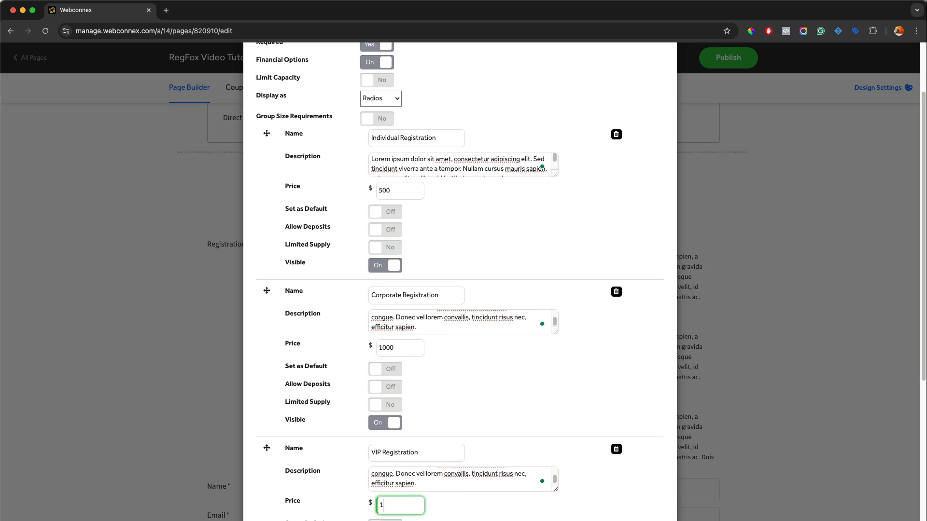
{"action": "type", "text": "500"}
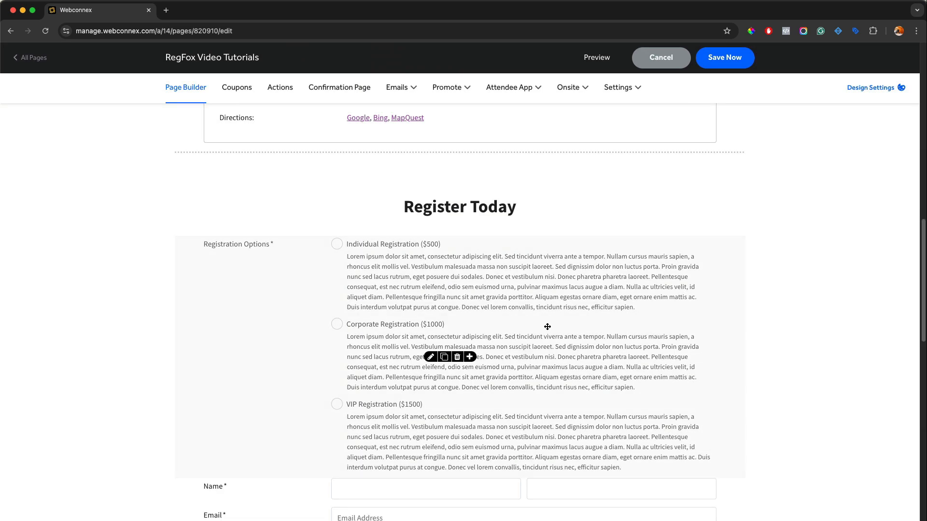
{"action": "mouse_move", "coordinate": [325, 301]}
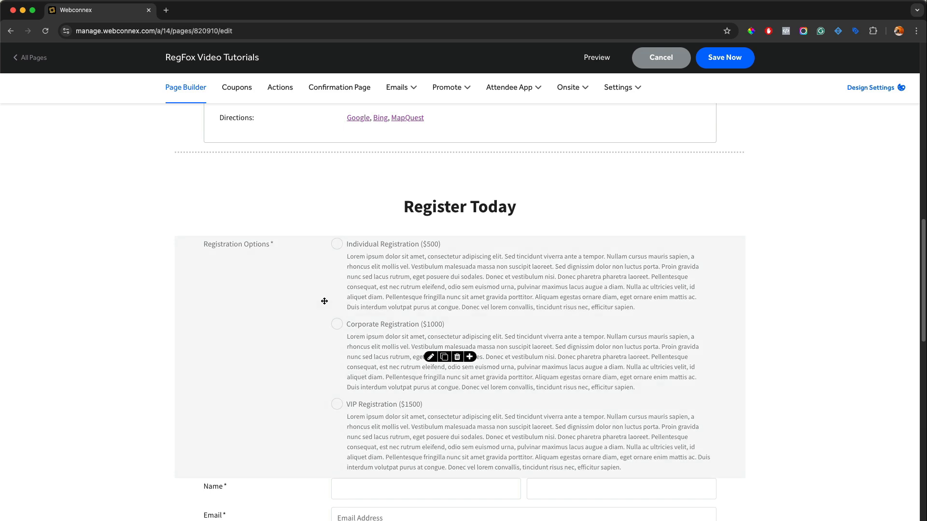
{"action": "mouse_move", "coordinate": [429, 364]}
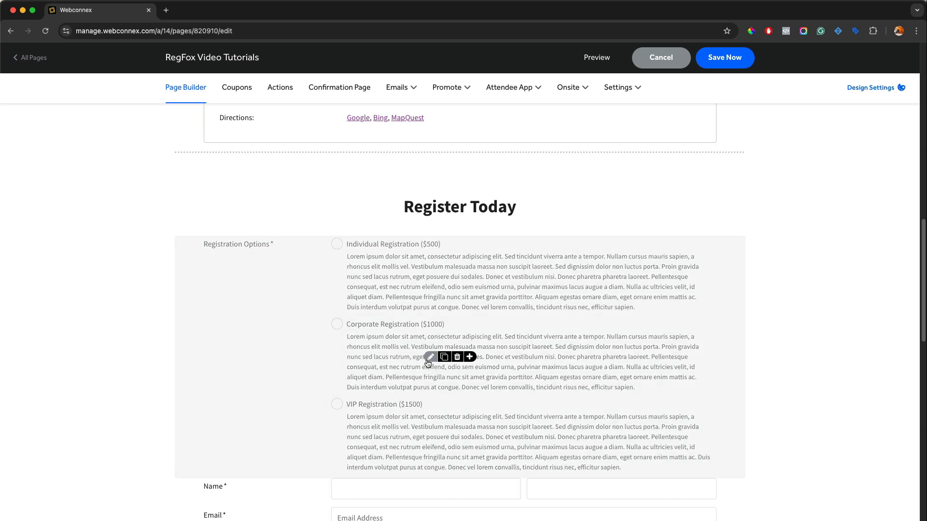
Make Individual Registration the default choice, save the page and check it preselected at $500.00 in preview.
{"action": "left_click", "coordinate": [431, 356]}
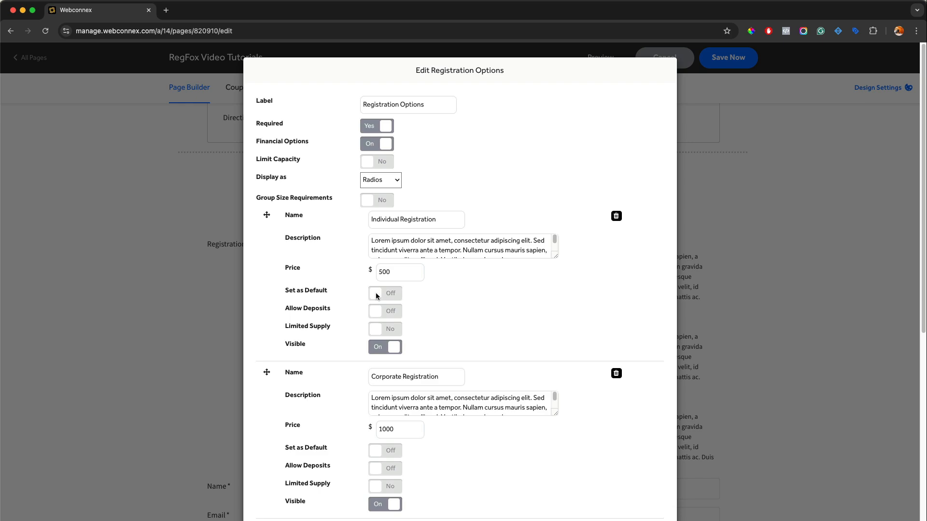
{"action": "left_click", "coordinate": [375, 294]}
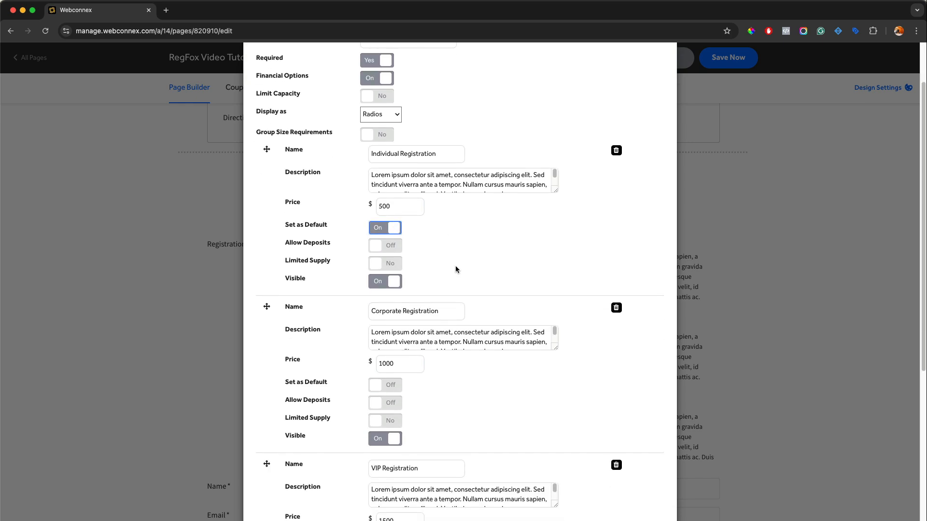
{"action": "scroll", "scroll_direction": "down", "scroll_amount": 3}
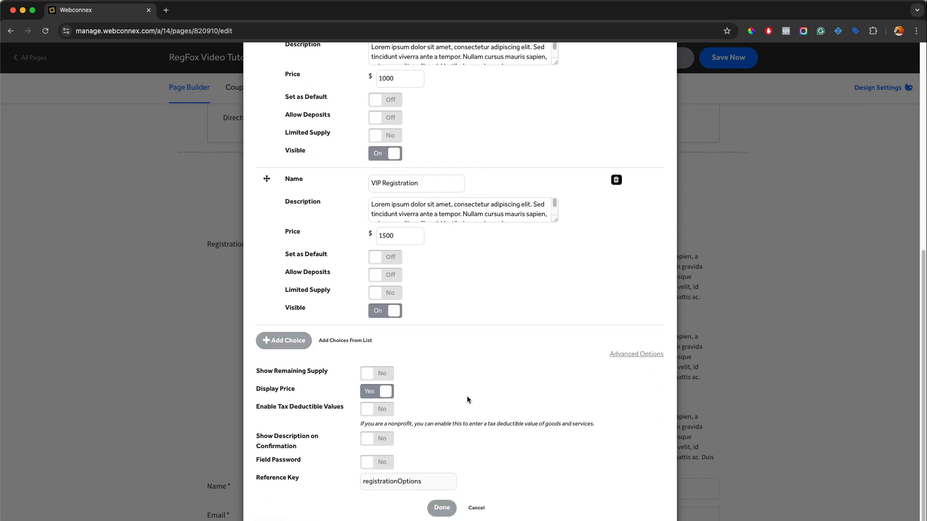
{"action": "left_click", "coordinate": [441, 508]}
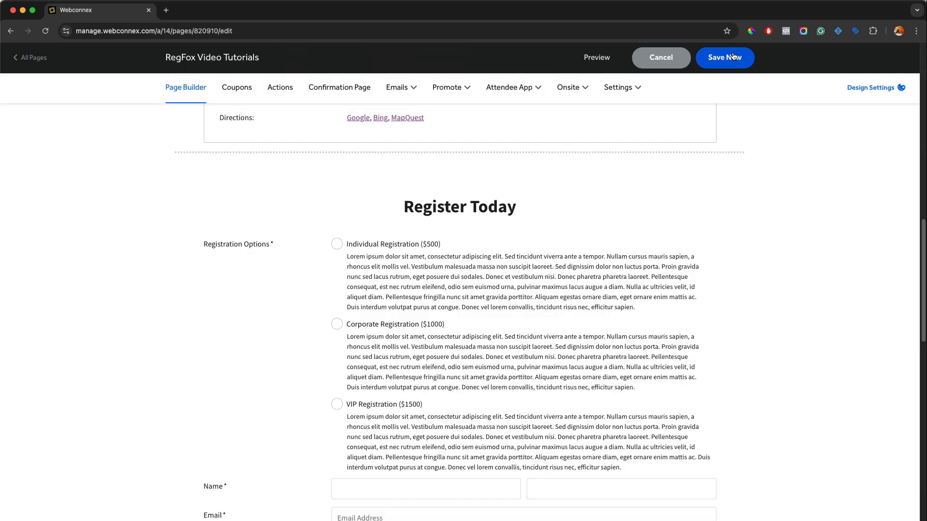
{"action": "left_click", "coordinate": [597, 57]}
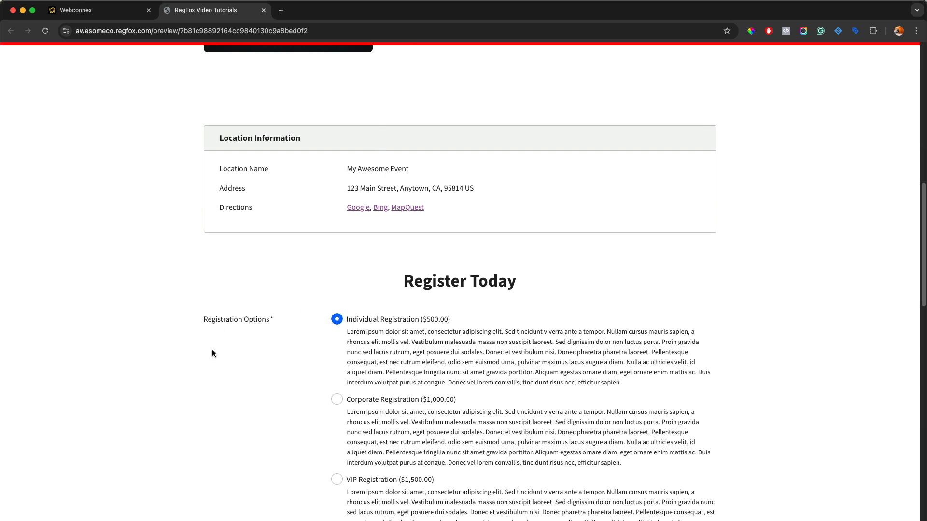
{"action": "scroll", "scroll_direction": "down", "scroll_amount": 3}
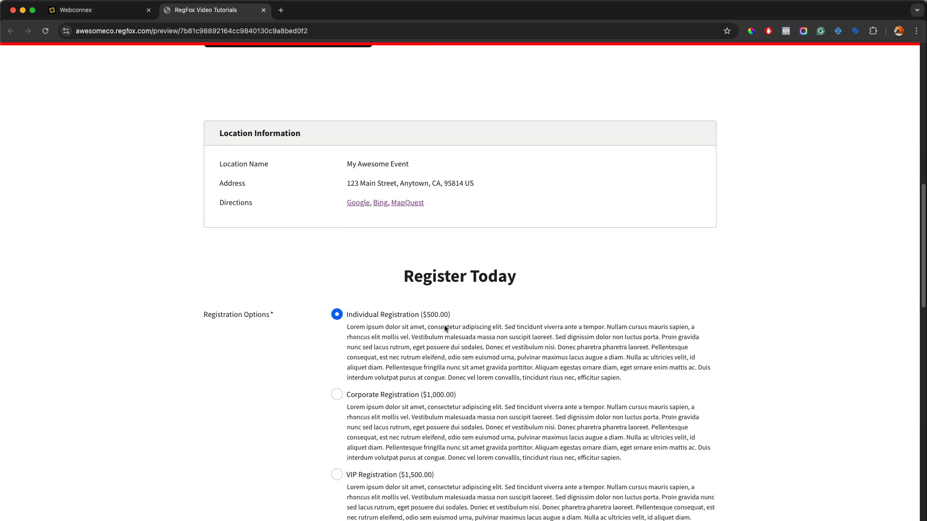
{"action": "scroll", "scroll_direction": "down", "scroll_amount": 3}
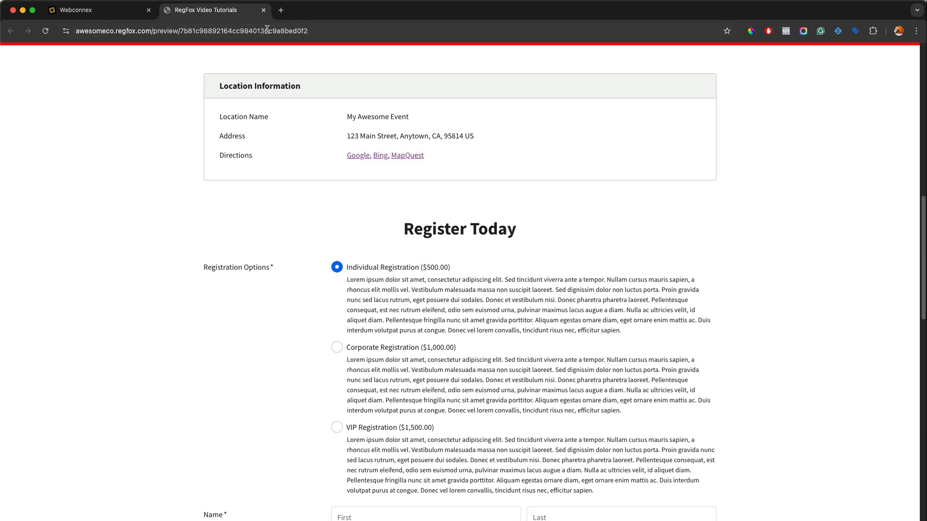
Clear the default on Individual Registration and allow a 25% deposit with the balance due 04-30-2025.
{"action": "left_click", "coordinate": [98, 9]}
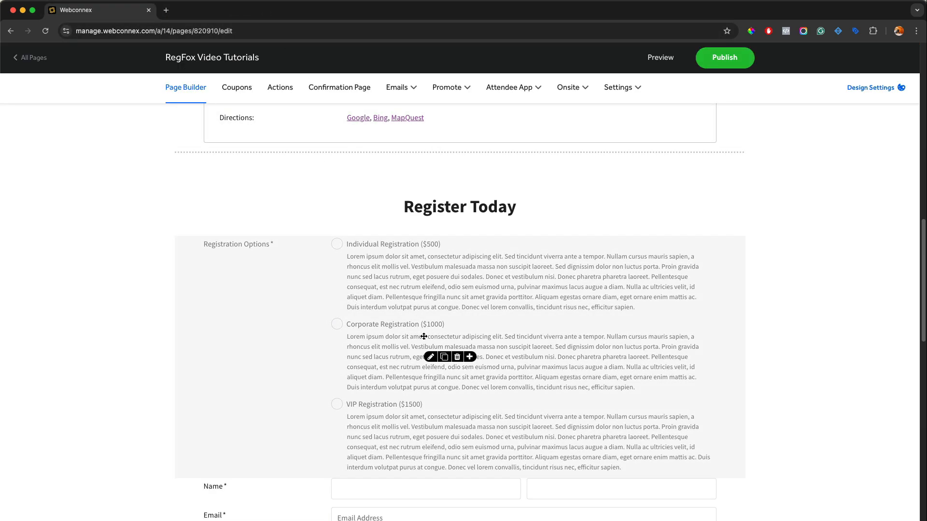
{"action": "left_click", "coordinate": [431, 356]}
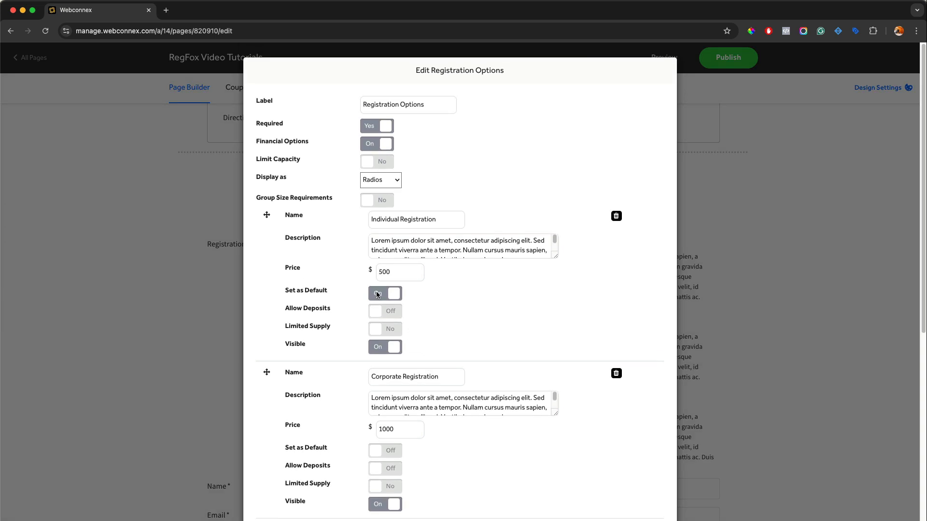
{"action": "left_click", "coordinate": [384, 294]}
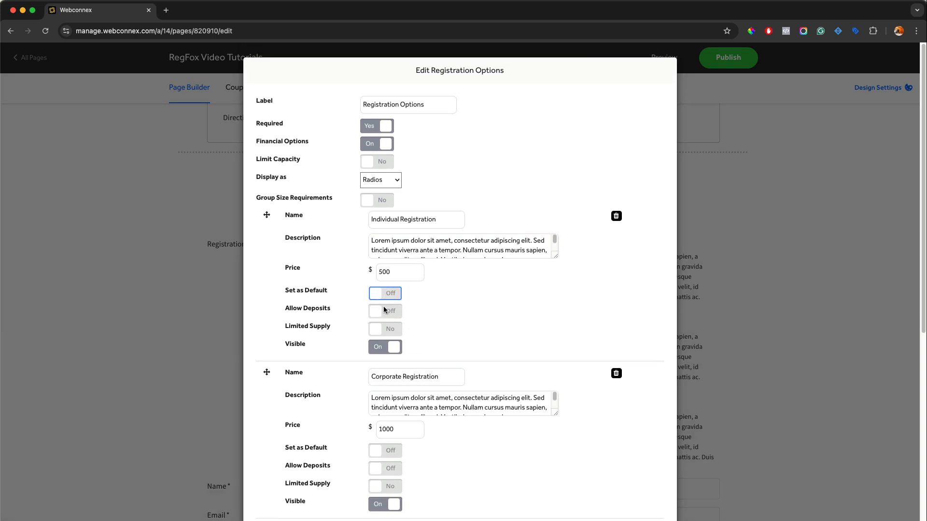
{"action": "left_click", "coordinate": [384, 311]}
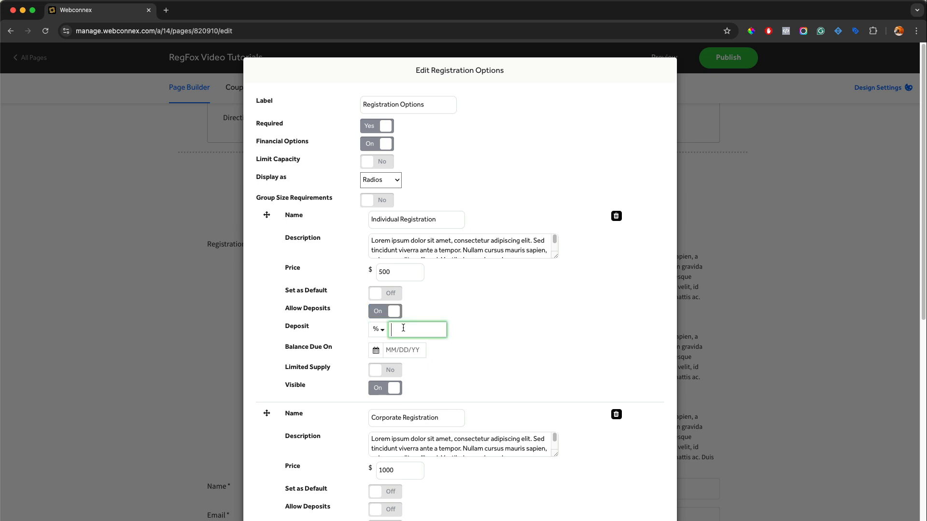
{"action": "type", "text": "25"}
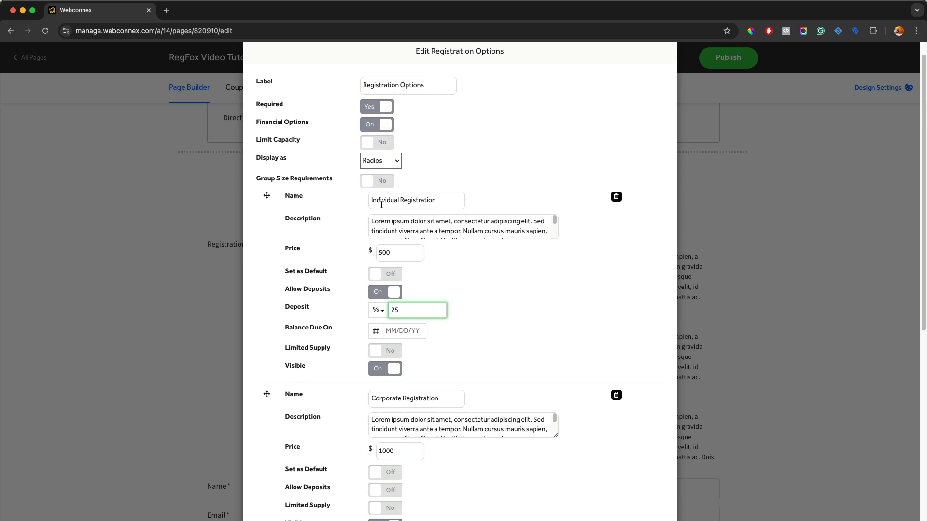
{"action": "mouse_move", "coordinate": [442, 186]}
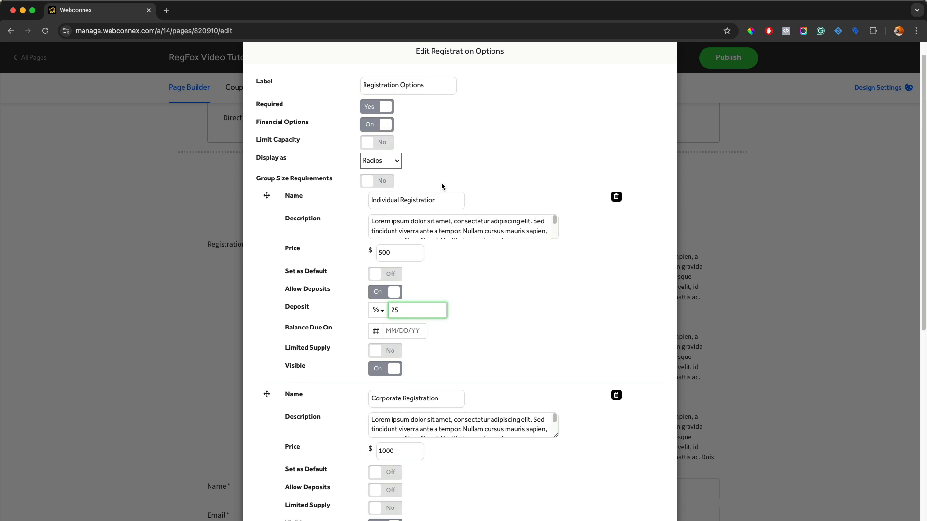
{"action": "left_click", "coordinate": [404, 330]}
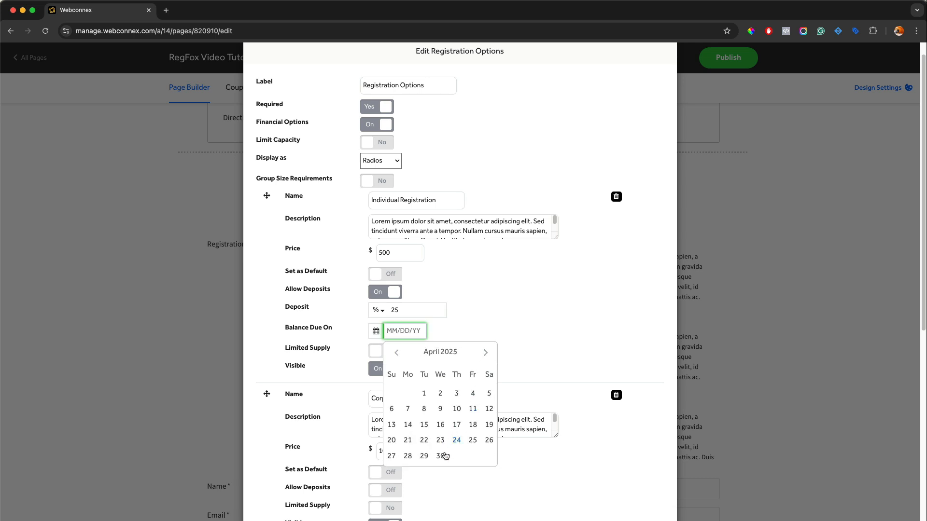
{"action": "left_click", "coordinate": [440, 456]}
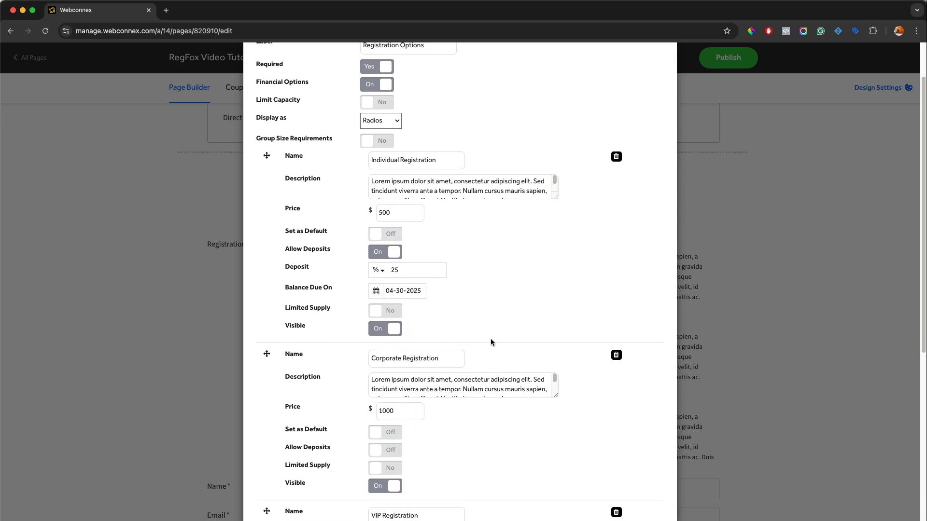
Allow deposits on Corporate Registration with a flat $50 deposit.
{"action": "scroll", "scroll_direction": "down", "scroll_amount": 3}
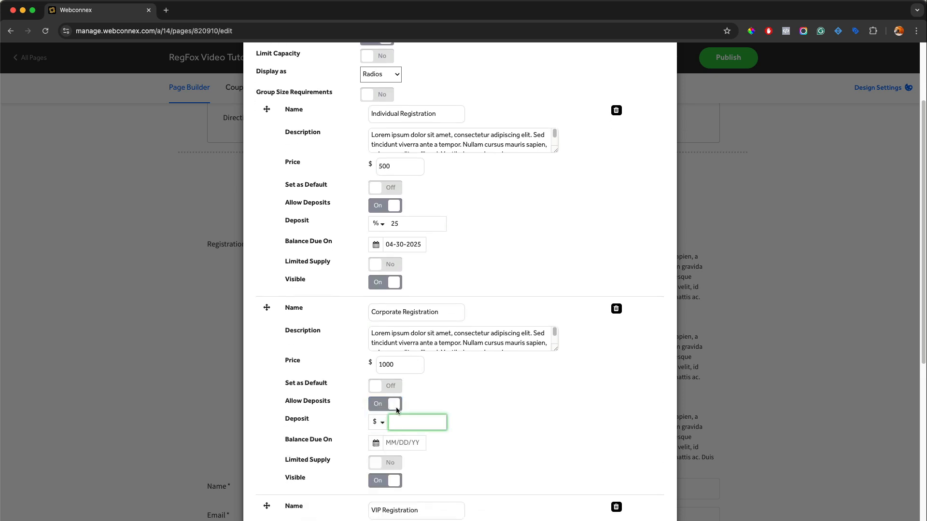
{"action": "type", "text": "50"}
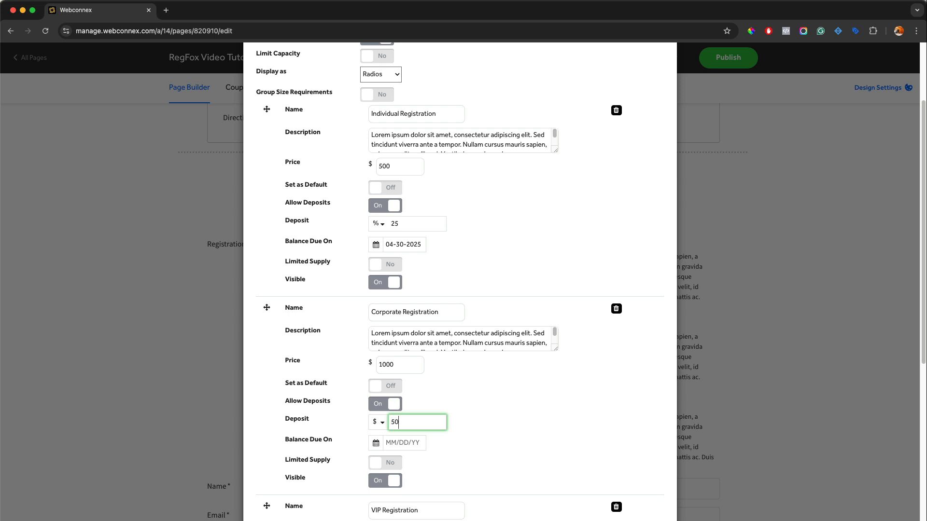
{"action": "left_click", "coordinate": [404, 443]}
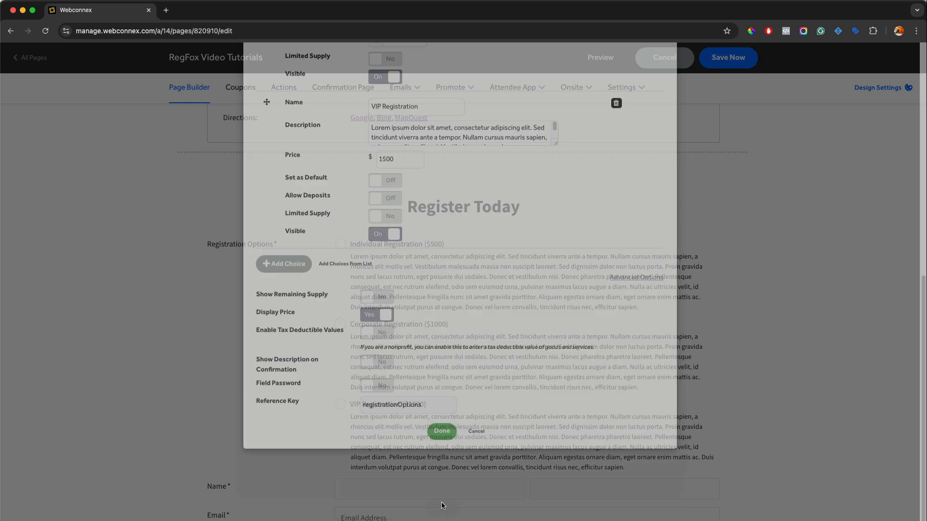
Save the registration option changes and preview the registration page.
{"action": "left_click", "coordinate": [441, 431]}
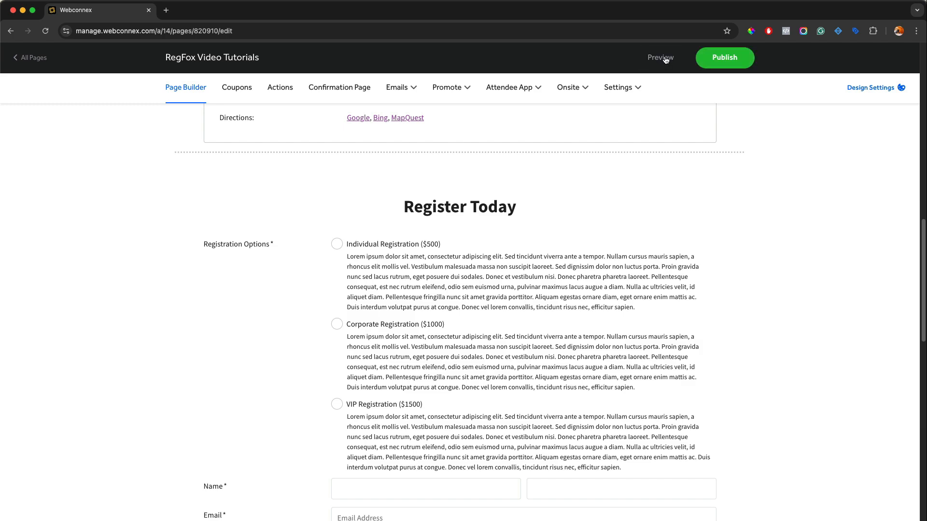
{"action": "left_click", "coordinate": [660, 57]}
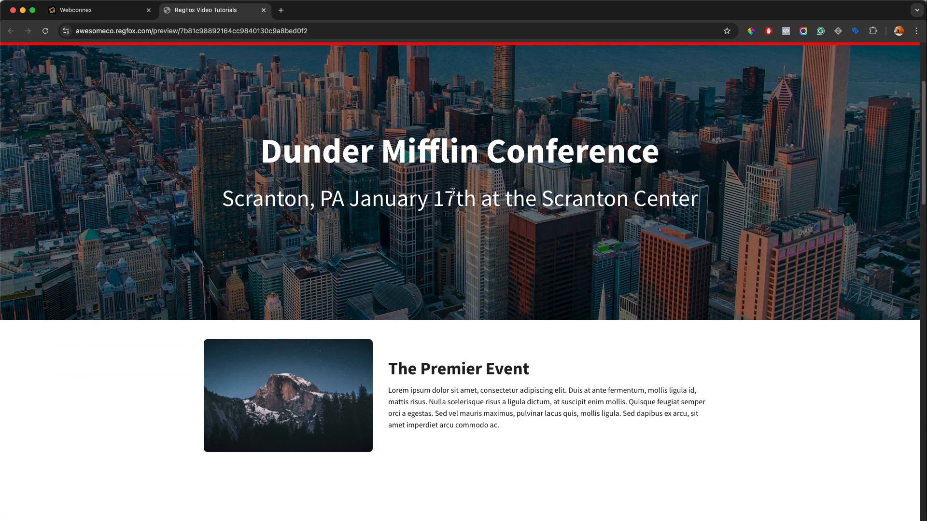
{"action": "scroll", "scroll_direction": "down", "scroll_amount": 3}
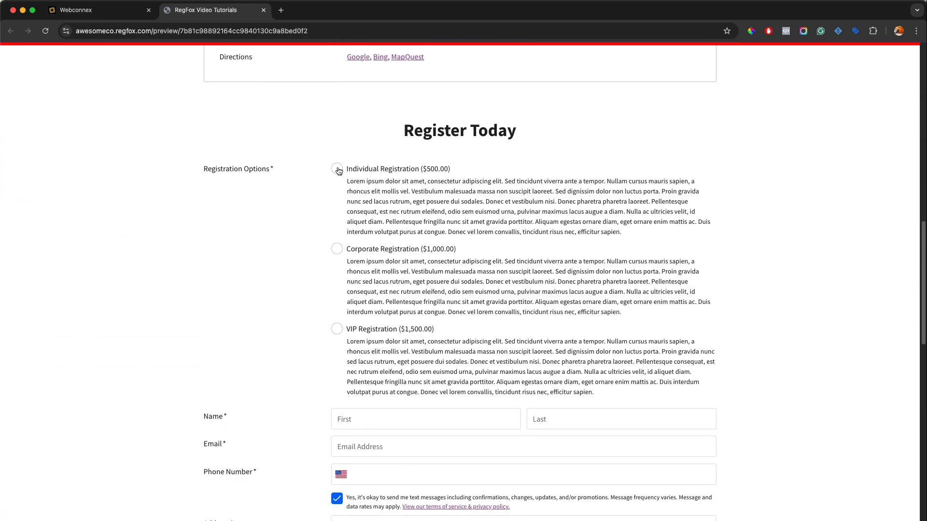
Confirm Individual Registration offers a $125.00 deposit with balance charged April 30th, then return to the editor.
{"action": "left_click", "coordinate": [337, 168]}
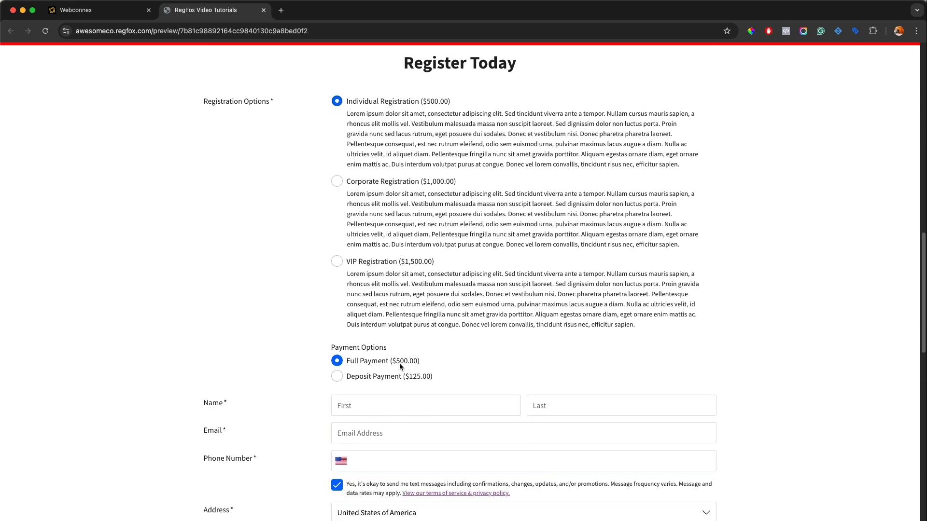
{"action": "left_click", "coordinate": [337, 376]}
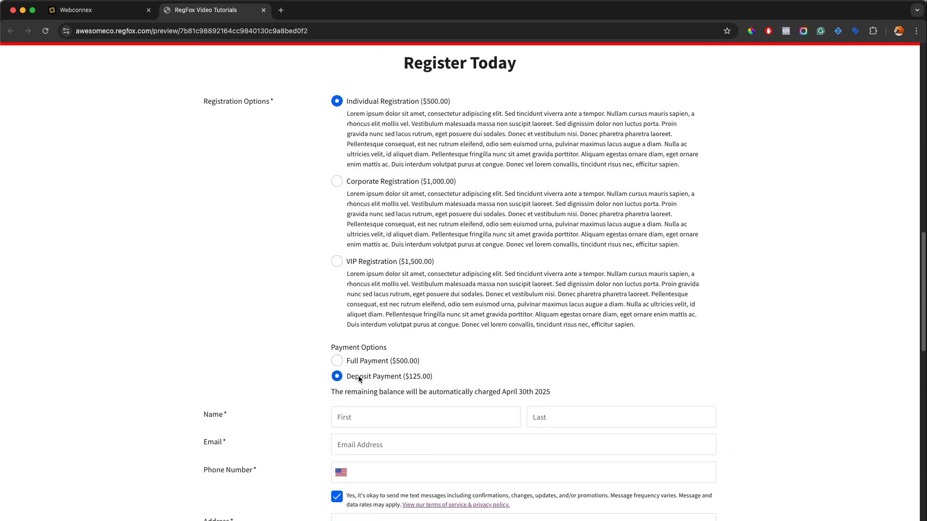
{"action": "scroll", "scroll_direction": "down", "scroll_amount": 3}
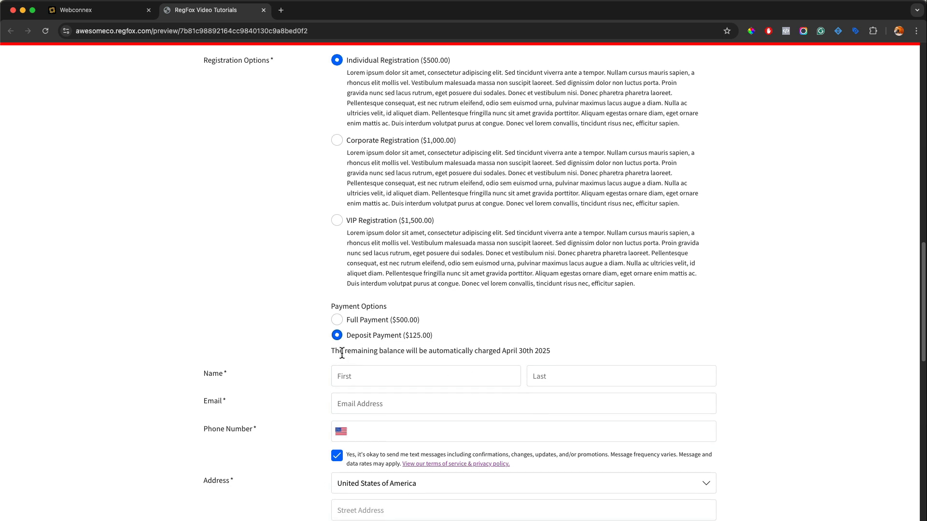
{"action": "left_click_drag", "start_coordinate": [344, 351], "coordinate": [550, 350]}
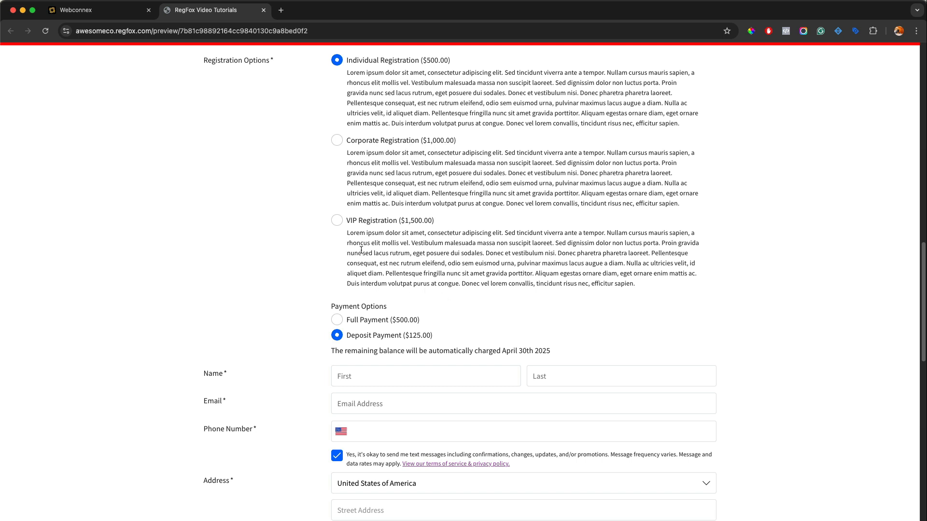
{"action": "left_click", "coordinate": [337, 140]}
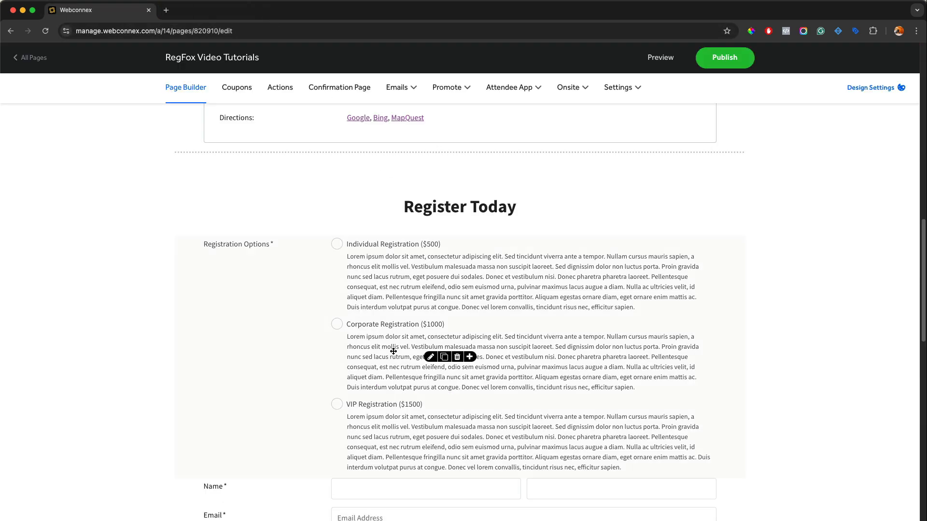
{"action": "left_click", "coordinate": [431, 357]}
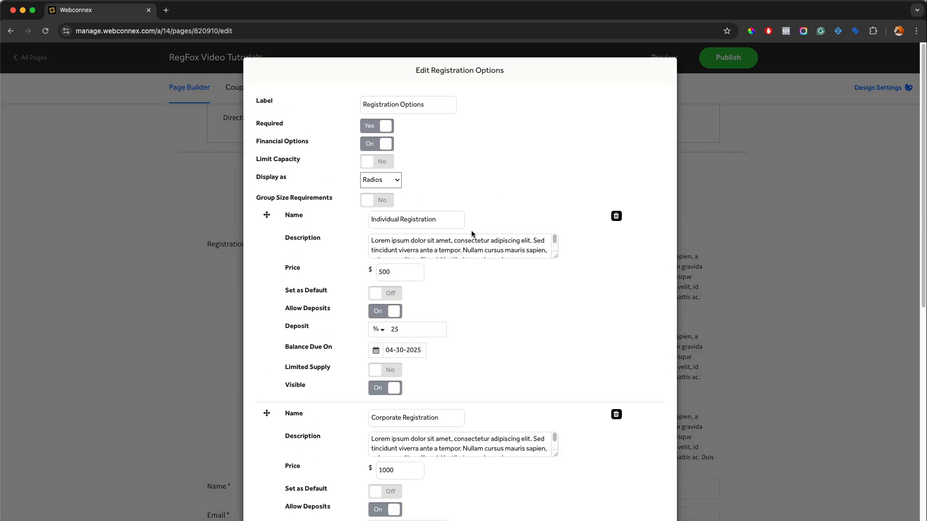
{"action": "left_click", "coordinate": [385, 311]}
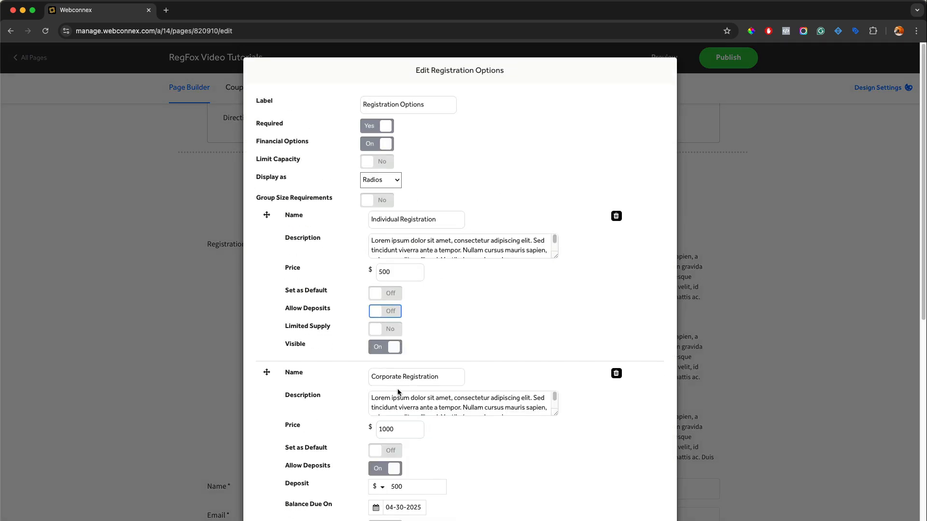
{"action": "scroll", "scroll_direction": "down", "scroll_amount": 3}
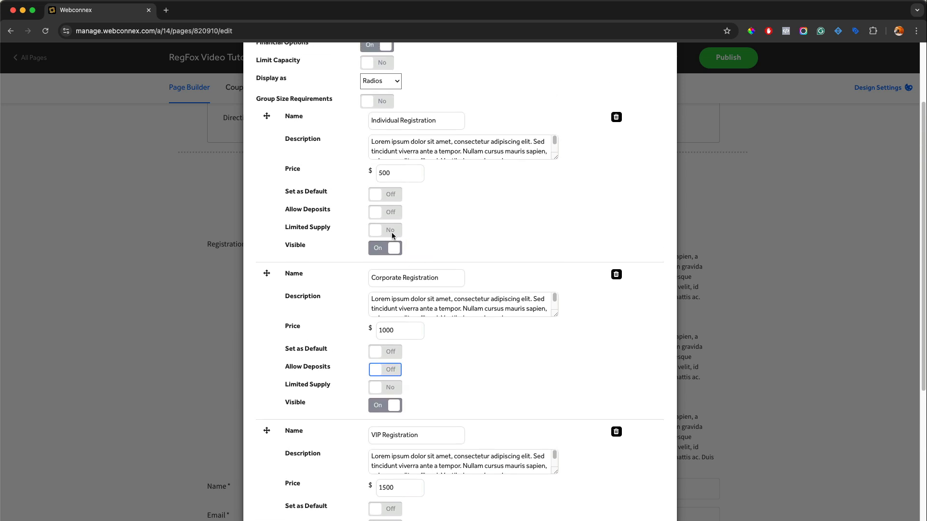
{"action": "left_click", "coordinate": [384, 230]}
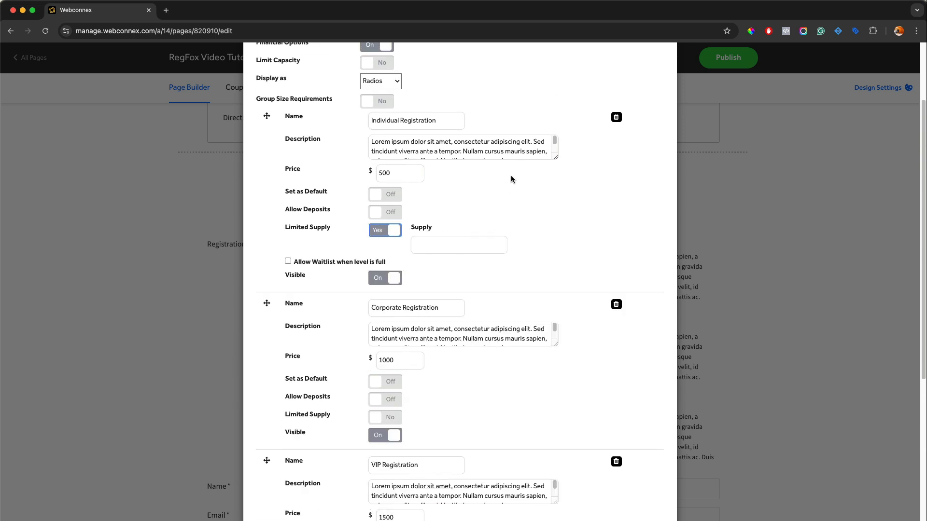
{"action": "type", "text": "1"}
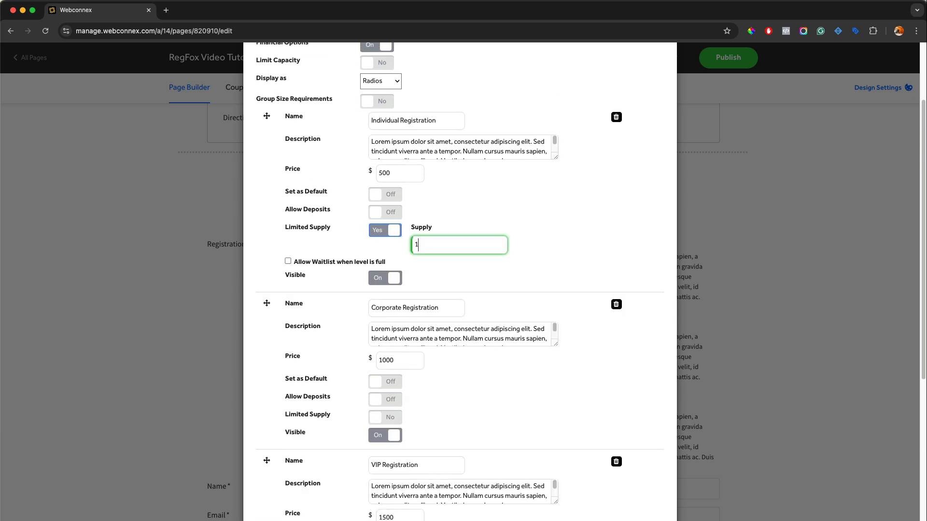
{"action": "type", "text": "00"}
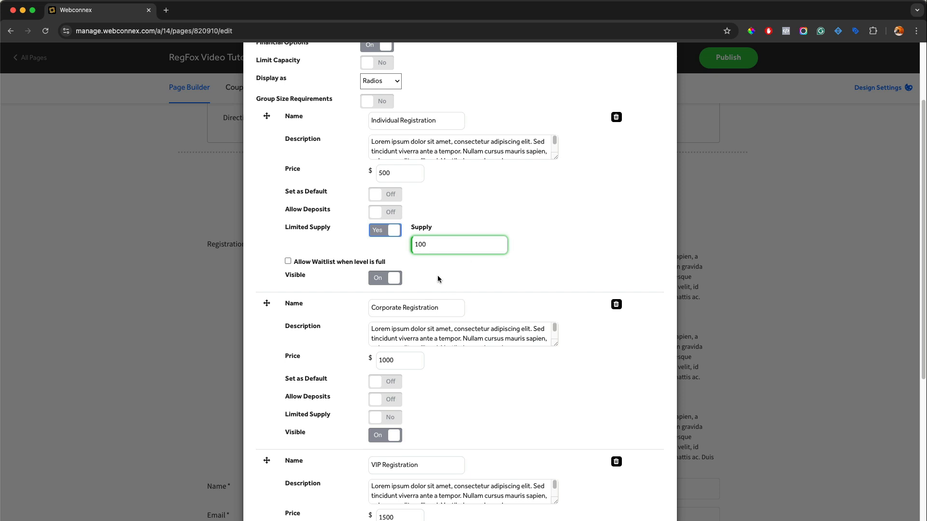
{"action": "mouse_move", "coordinate": [354, 267]}
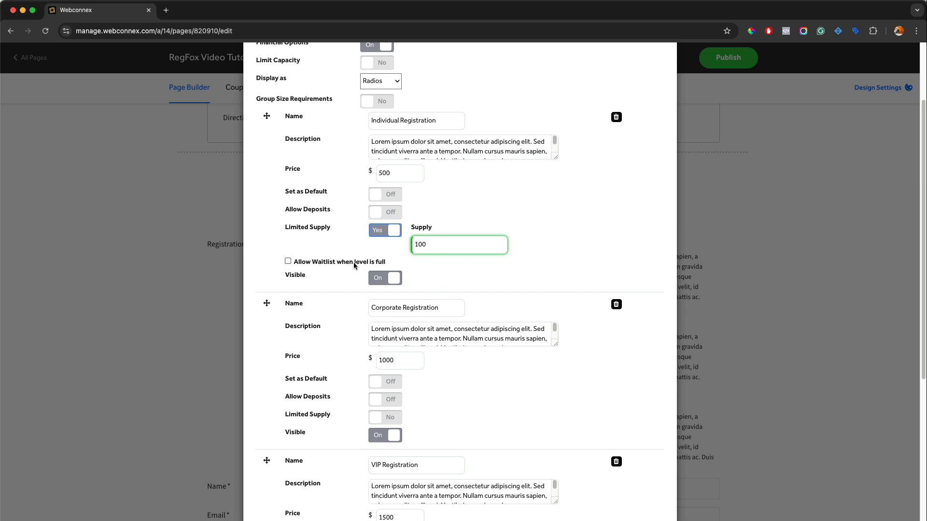
{"action": "mouse_move", "coordinate": [442, 193]}
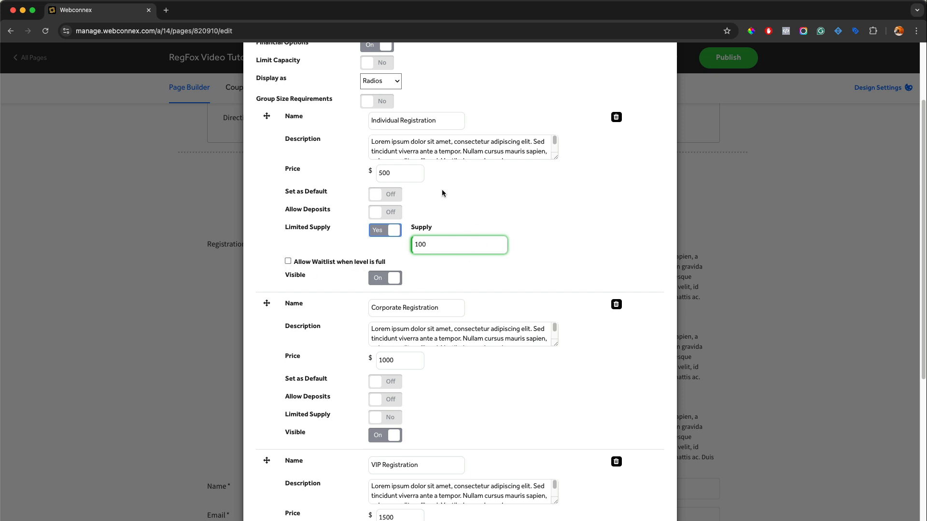
{"action": "mouse_move", "coordinate": [393, 262]}
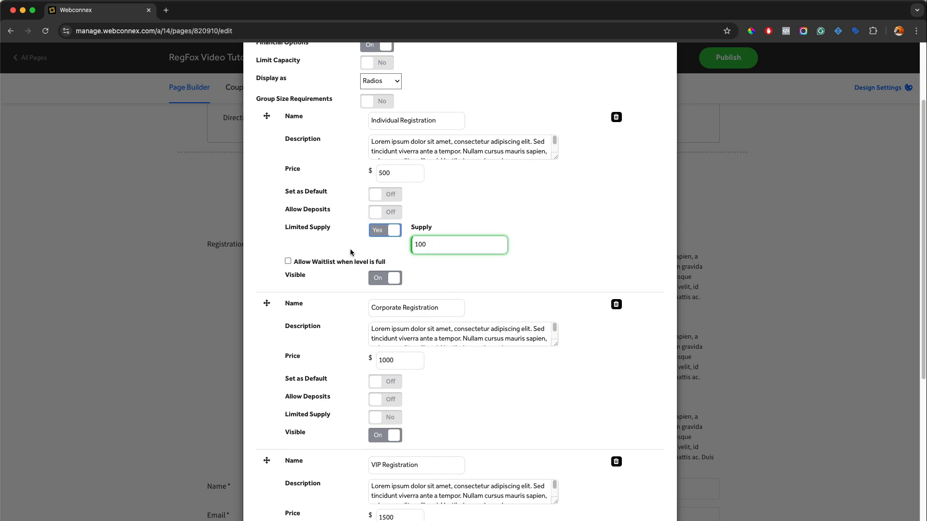
{"action": "left_click", "coordinate": [384, 230]}
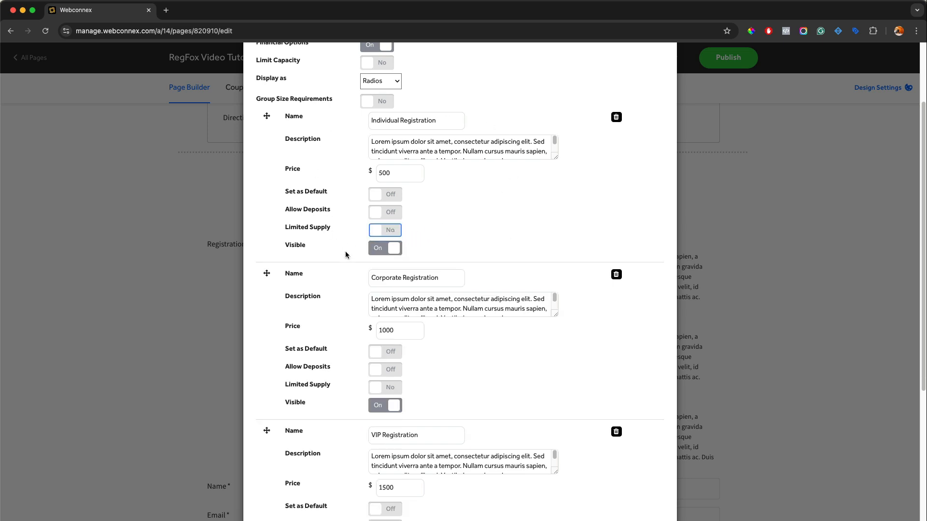
{"action": "scroll", "scroll_direction": "down", "scroll_amount": 3}
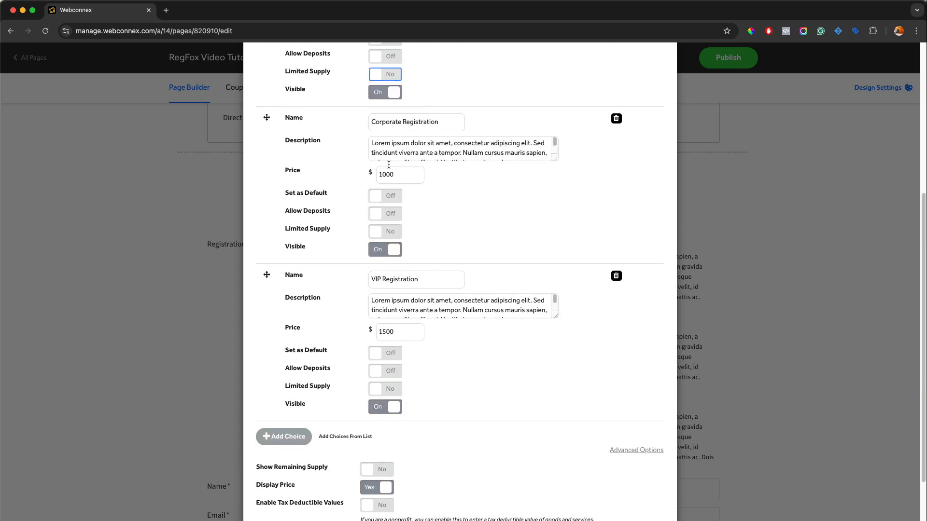
{"action": "scroll", "scroll_direction": "down", "scroll_amount": 3}
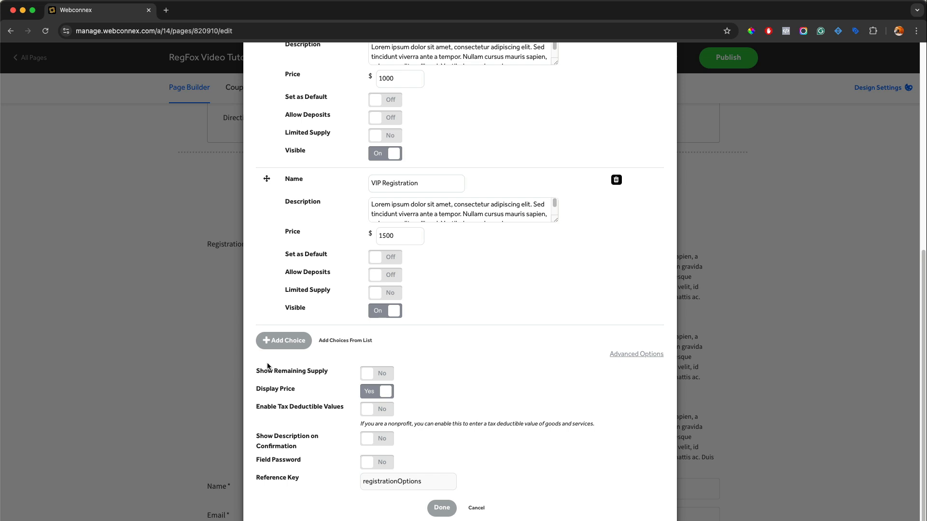
{"action": "mouse_move", "coordinate": [367, 378]}
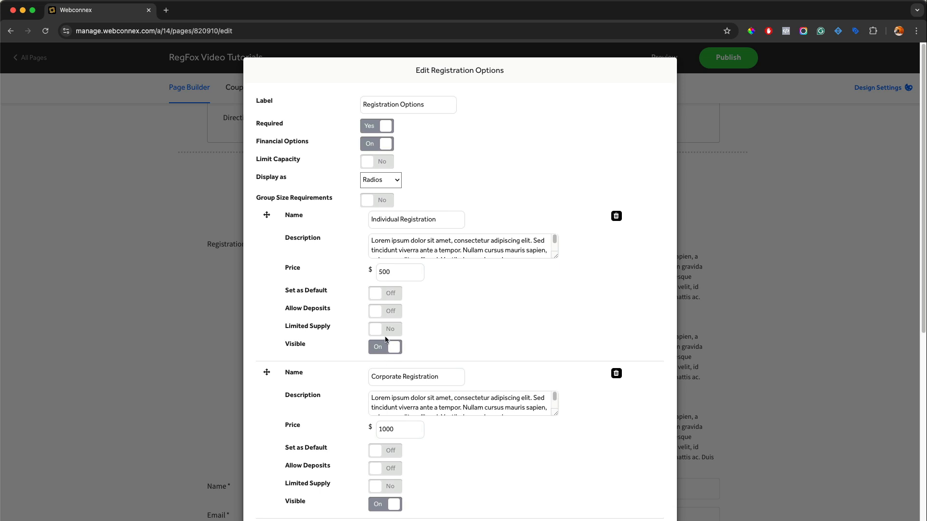
Limit Individual Registration to 25 spots with remaining supply shown, and preview it as "[25 remaining]".
{"action": "left_click", "coordinate": [385, 328]}
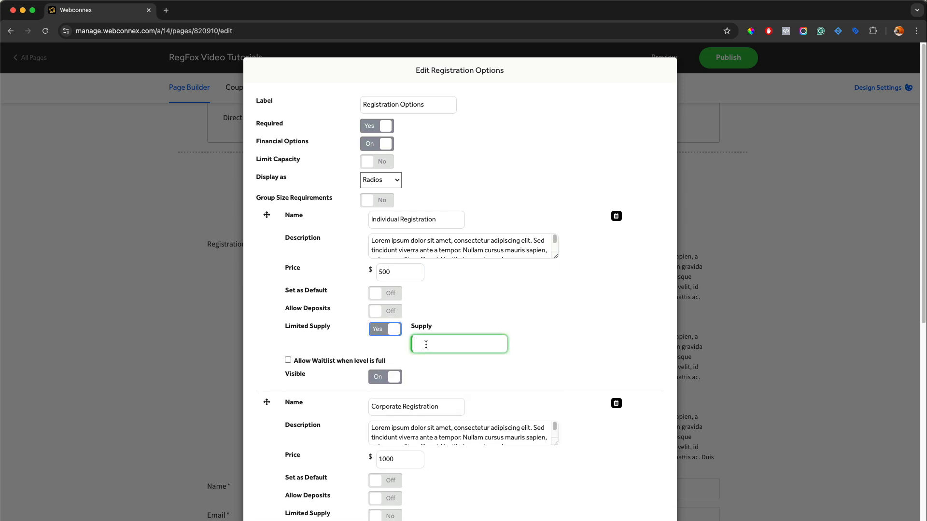
{"action": "type", "text": "2"}
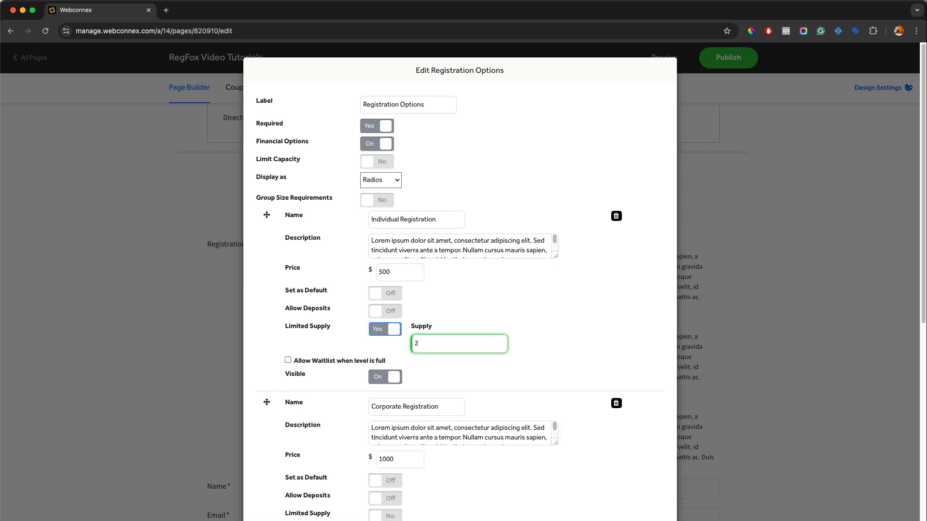
{"action": "type", "text": "5"}
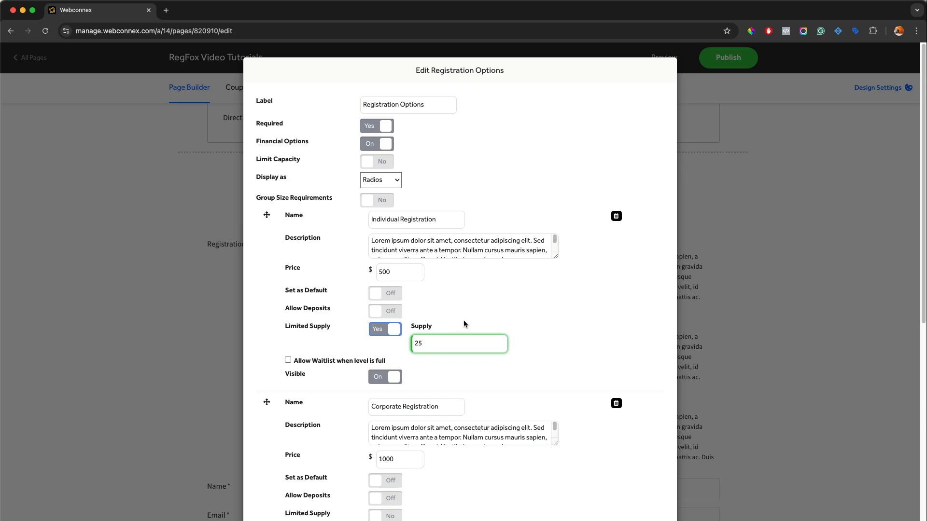
{"action": "scroll", "scroll_direction": "down", "scroll_amount": 3}
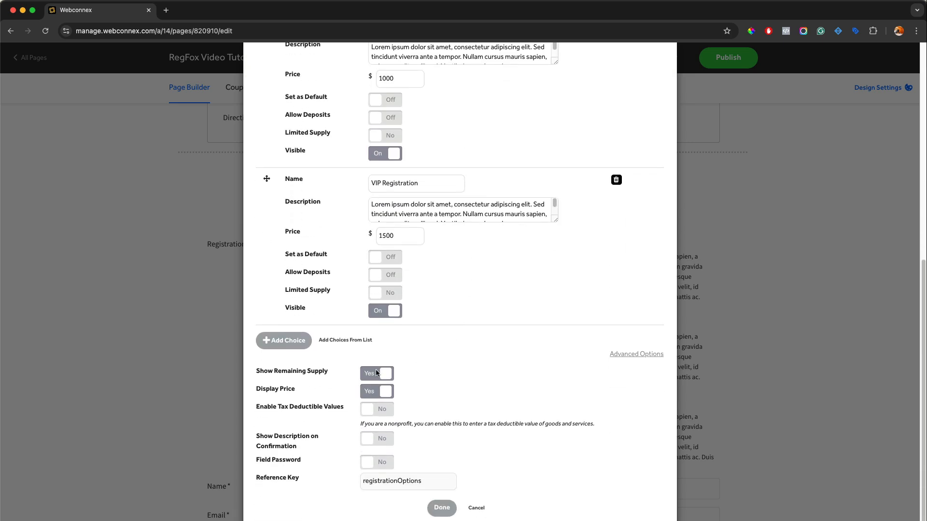
{"action": "mouse_move", "coordinate": [458, 475]}
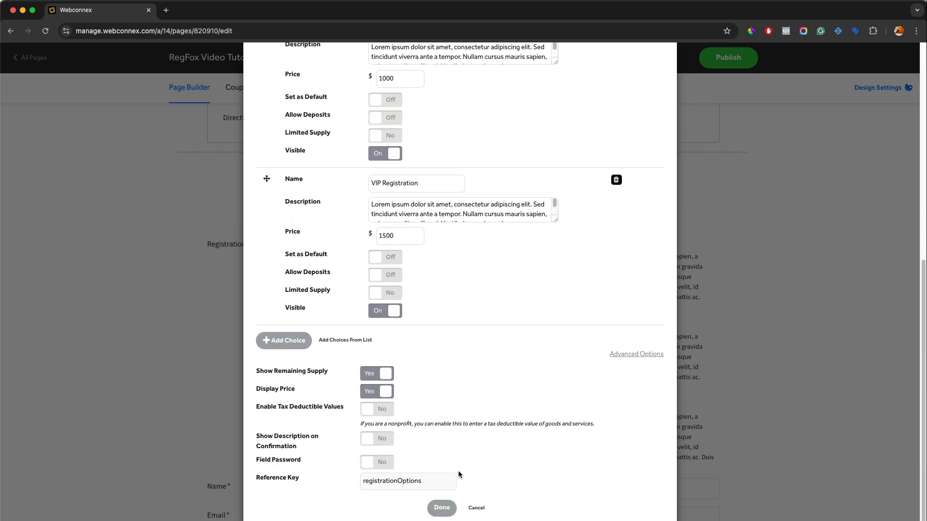
{"action": "left_click", "coordinate": [441, 508]}
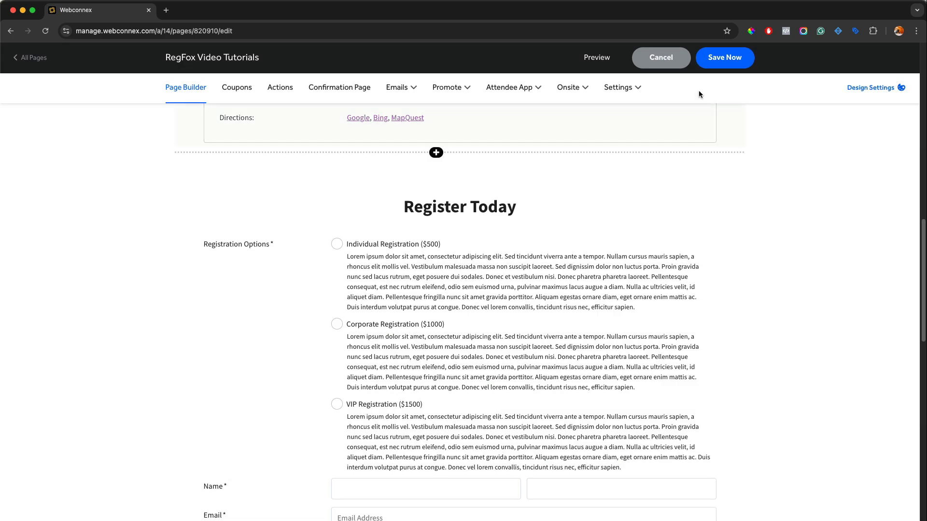
{"action": "left_click", "coordinate": [596, 57]}
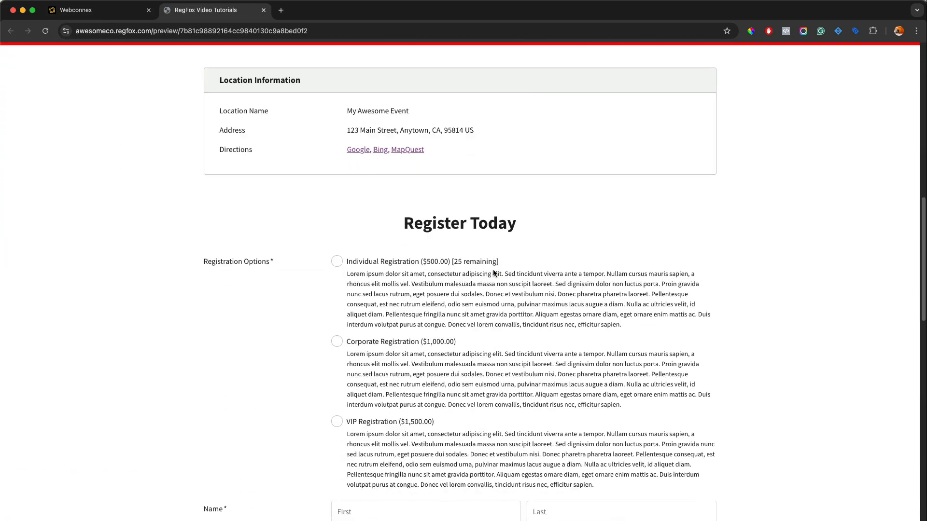
{"action": "mouse_move", "coordinate": [470, 261]}
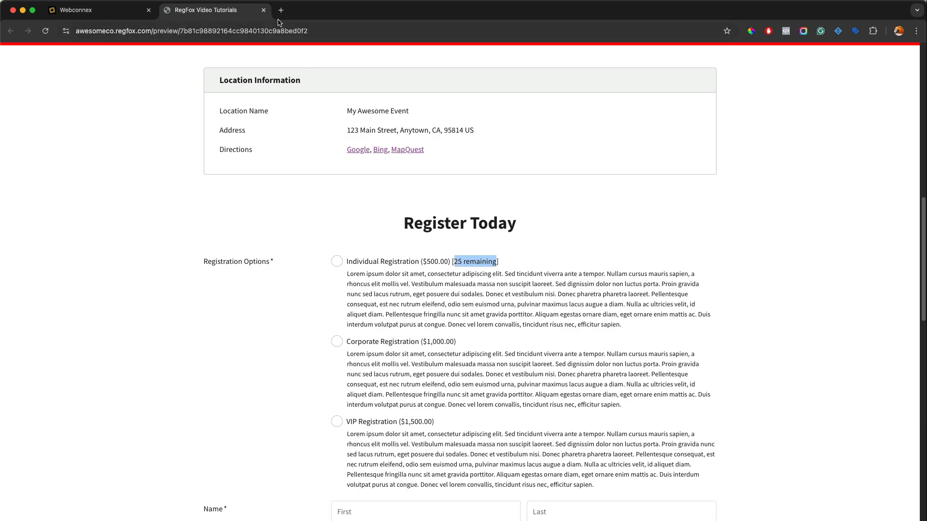
Back in the editor, switch Enable Tax Deductible Values to Yes for the Registration Options.
{"action": "left_click", "coordinate": [99, 10]}
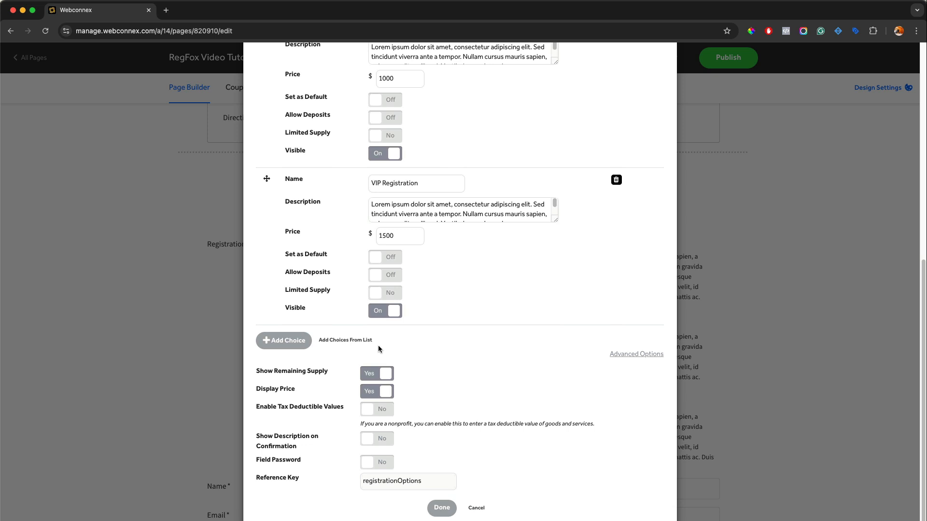
{"action": "mouse_move", "coordinate": [358, 418]}
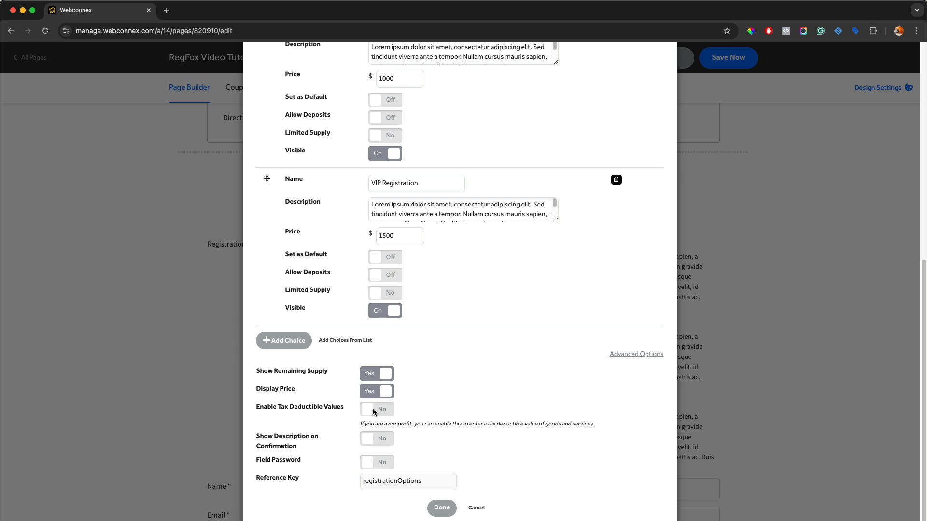
{"action": "left_click", "coordinate": [377, 409]}
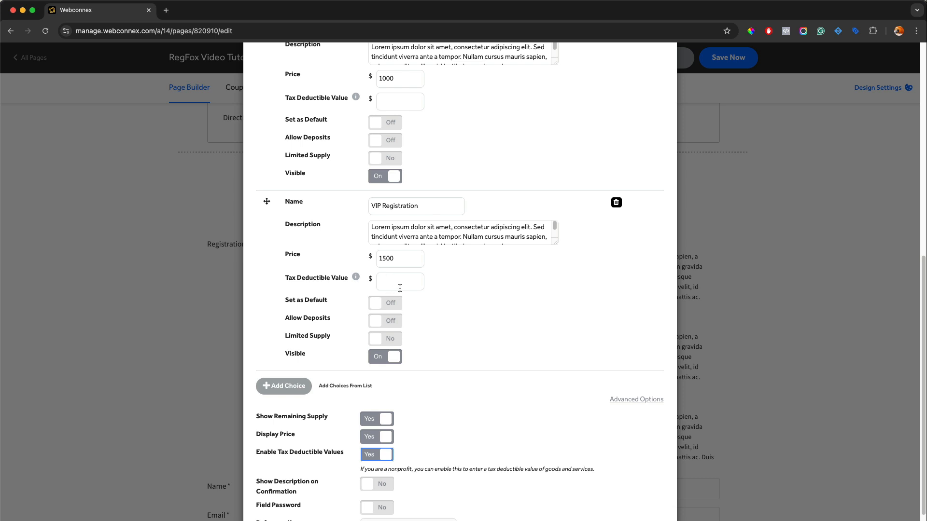
Enter a Tax Deductible Value of 1000 for VIP Registration alongside its $1500 price.
{"action": "left_click", "coordinate": [400, 280]}
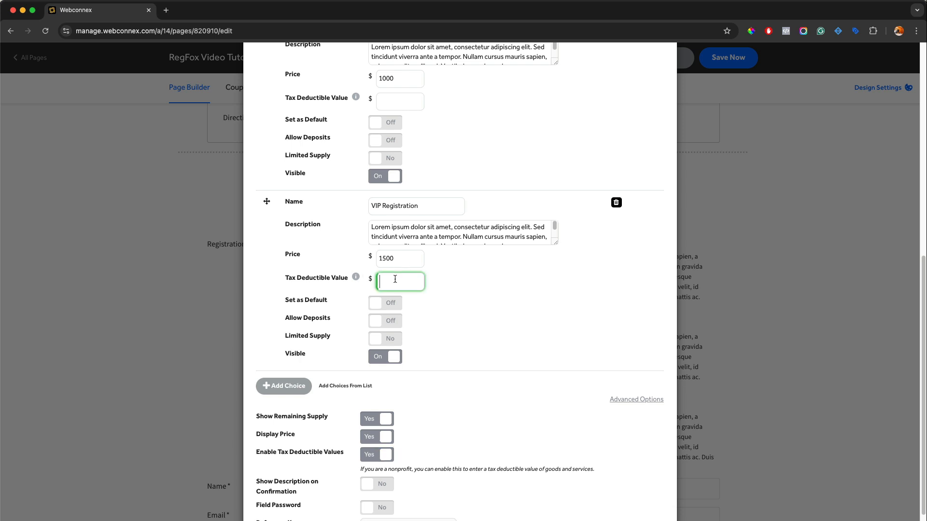
{"action": "type", "text": "1000"}
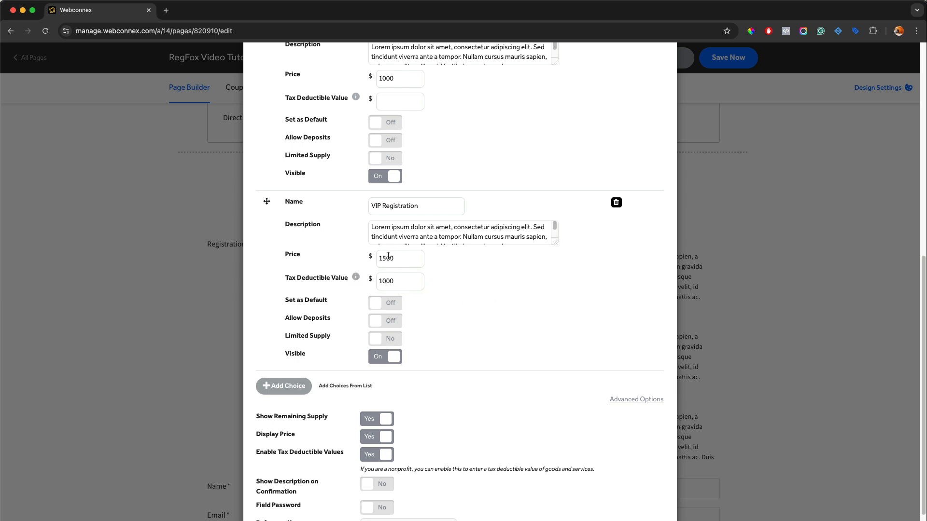
{"action": "mouse_move", "coordinate": [448, 265]}
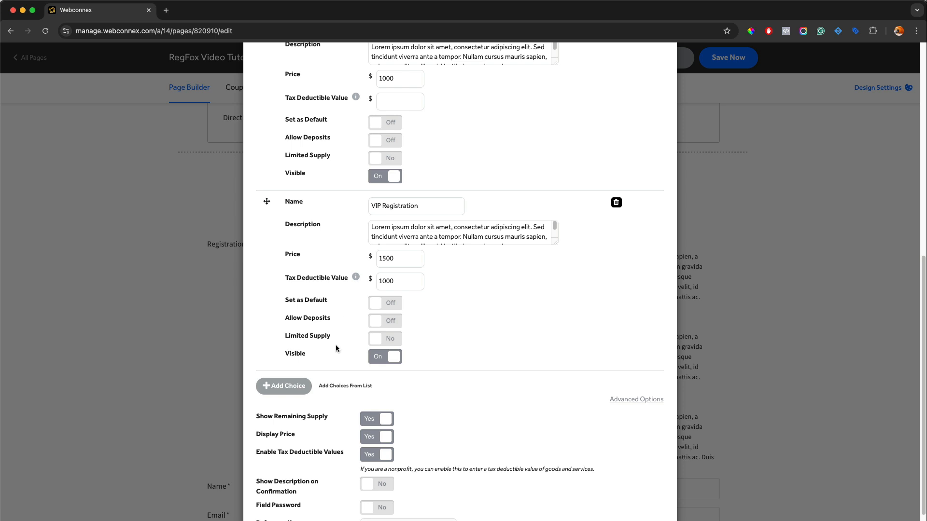
{"action": "mouse_move", "coordinate": [331, 338]}
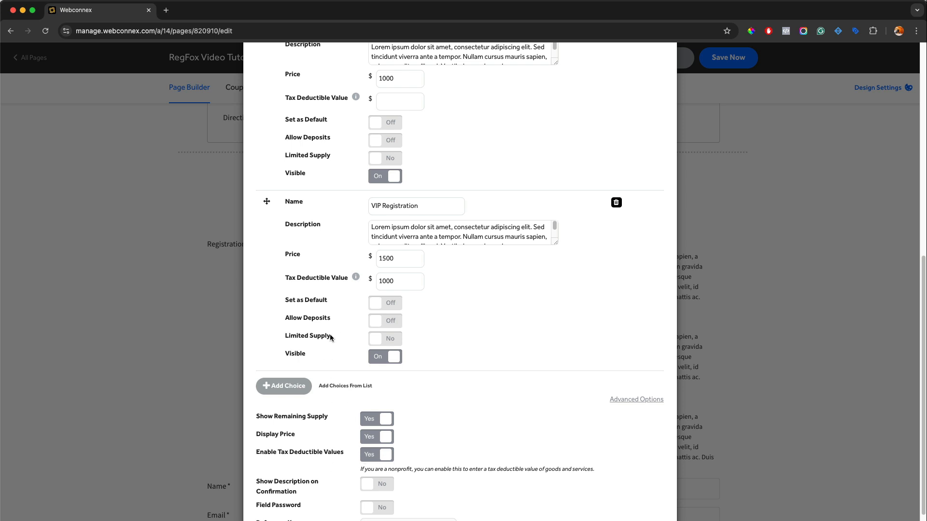
{"action": "mouse_move", "coordinate": [390, 301]}
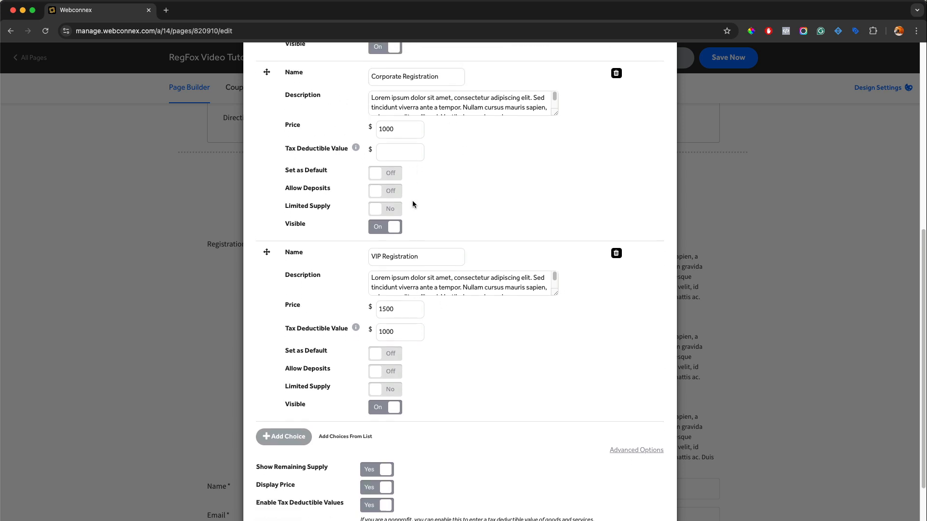
Turn Show Description on Confirmation to Yes and close the Registration Options settings with Done.
{"action": "scroll", "scroll_direction": "down", "scroll_amount": 3}
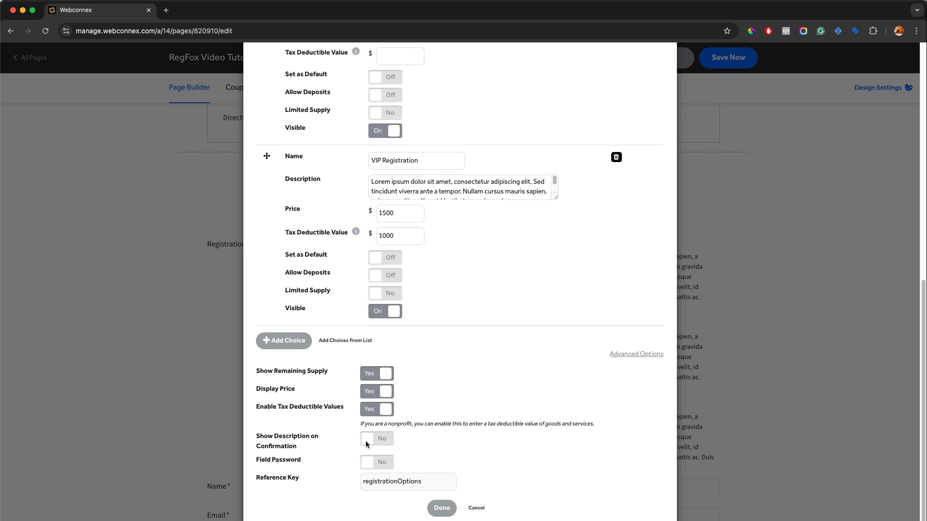
{"action": "left_click", "coordinate": [376, 438]}
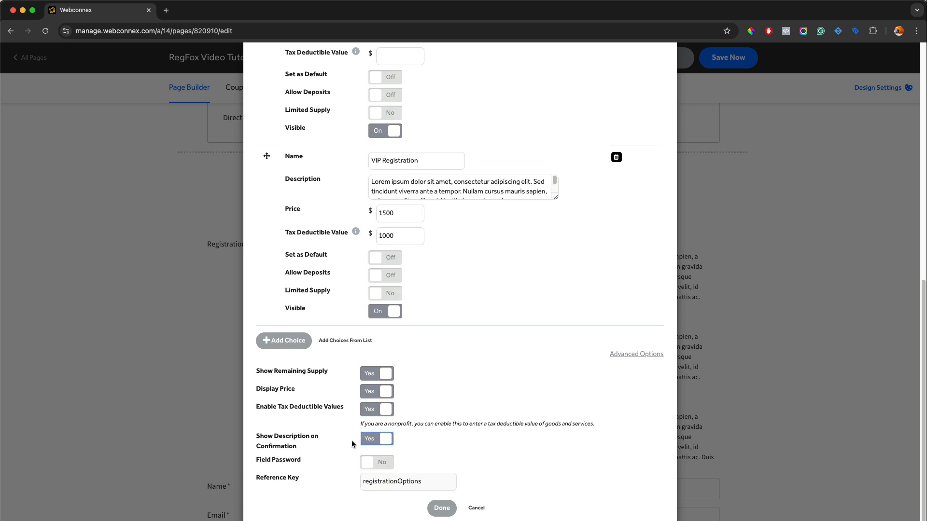
{"action": "scroll", "scroll_direction": "down", "scroll_amount": 3}
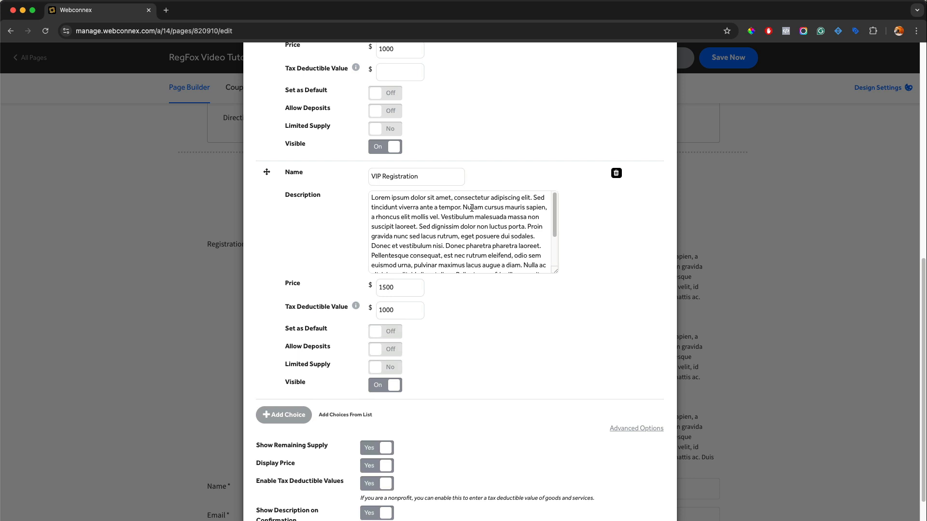
{"action": "scroll", "scroll_direction": "down", "scroll_amount": 3}
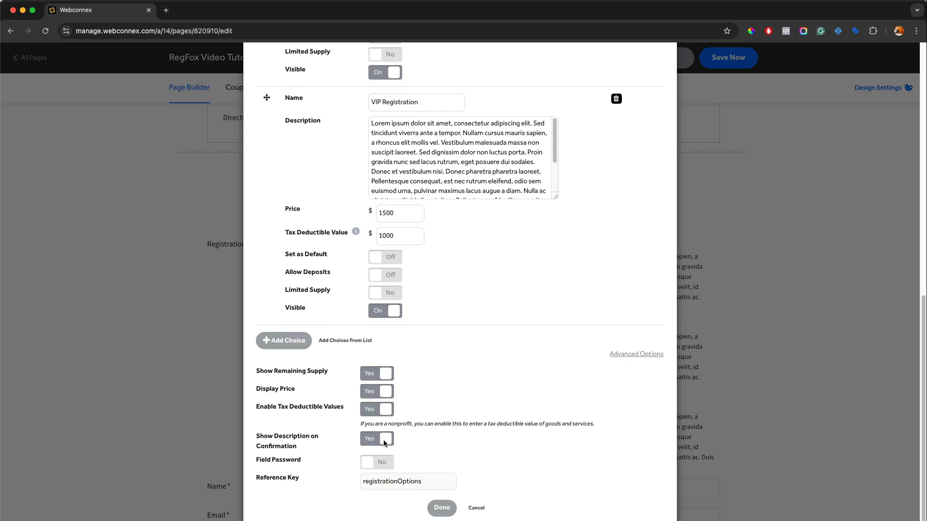
{"action": "mouse_move", "coordinate": [438, 151]}
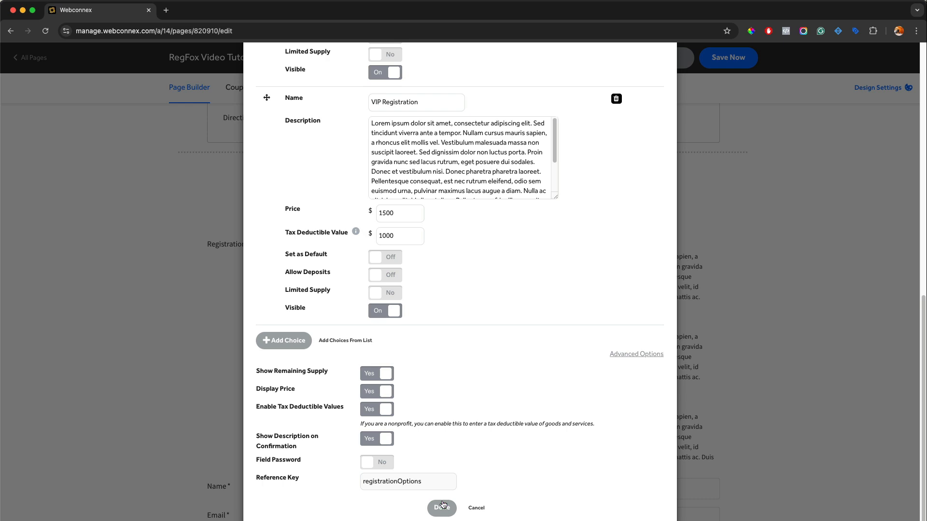
{"action": "left_click", "coordinate": [441, 508]}
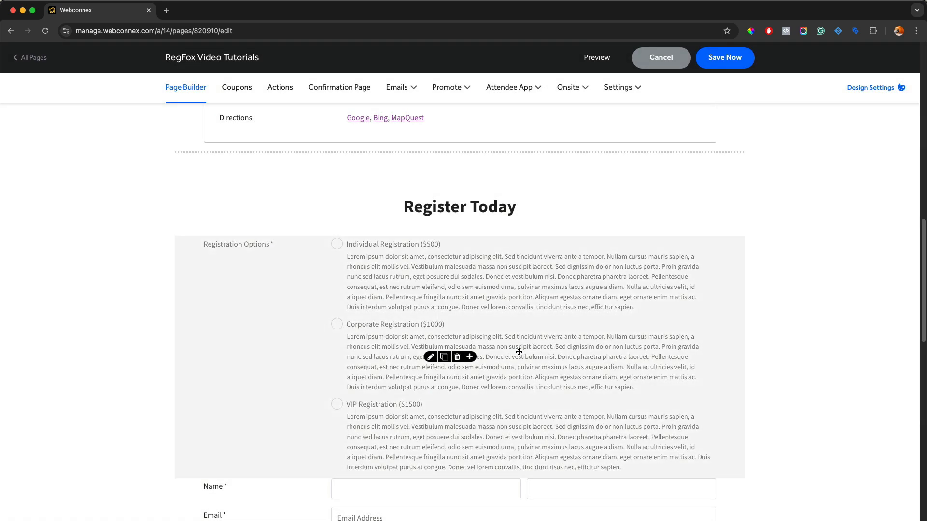